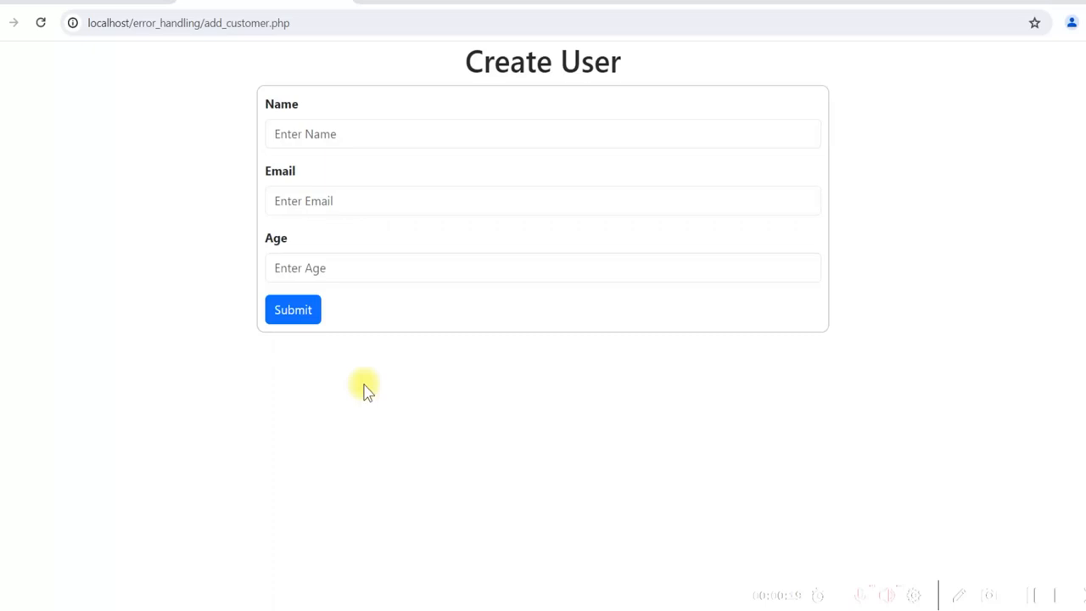
mouse_move(299, 251)
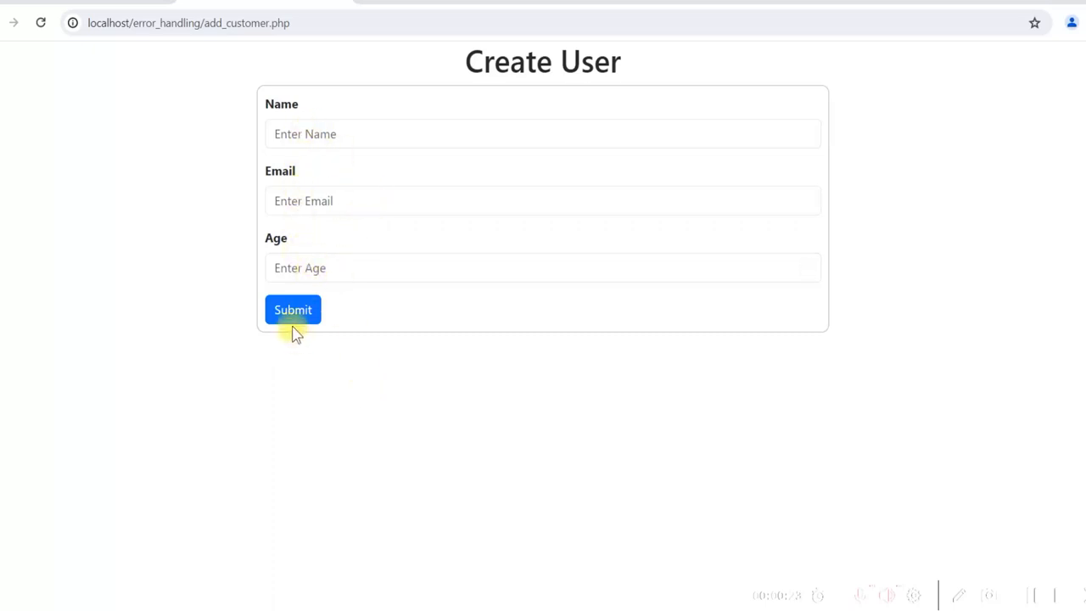
mouse_move(370, 285)
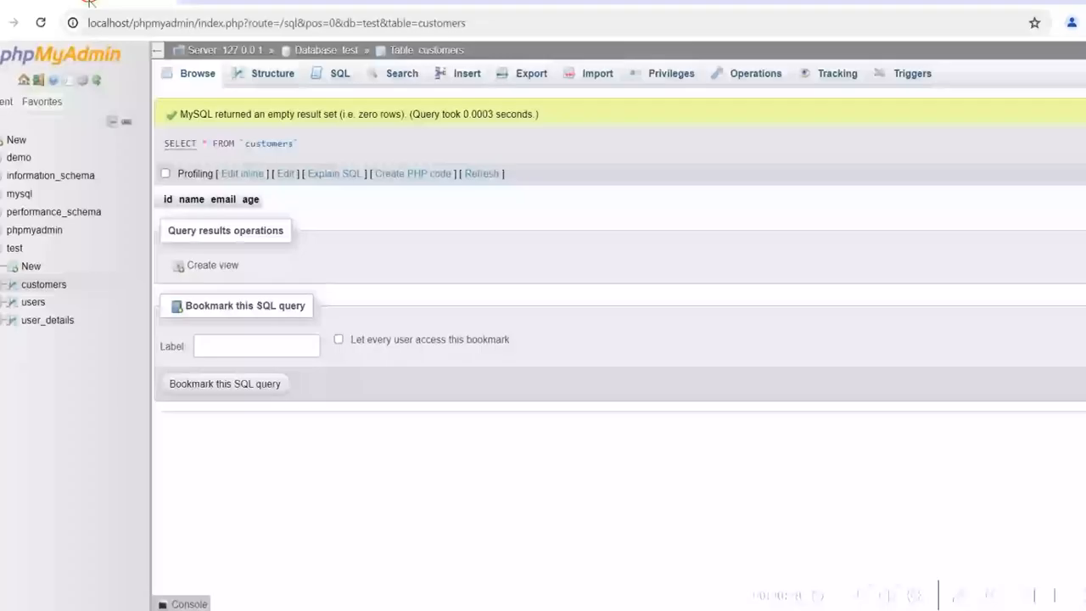
View the structure of the customers table in phpMyAdmin.
left_click(213, 265)
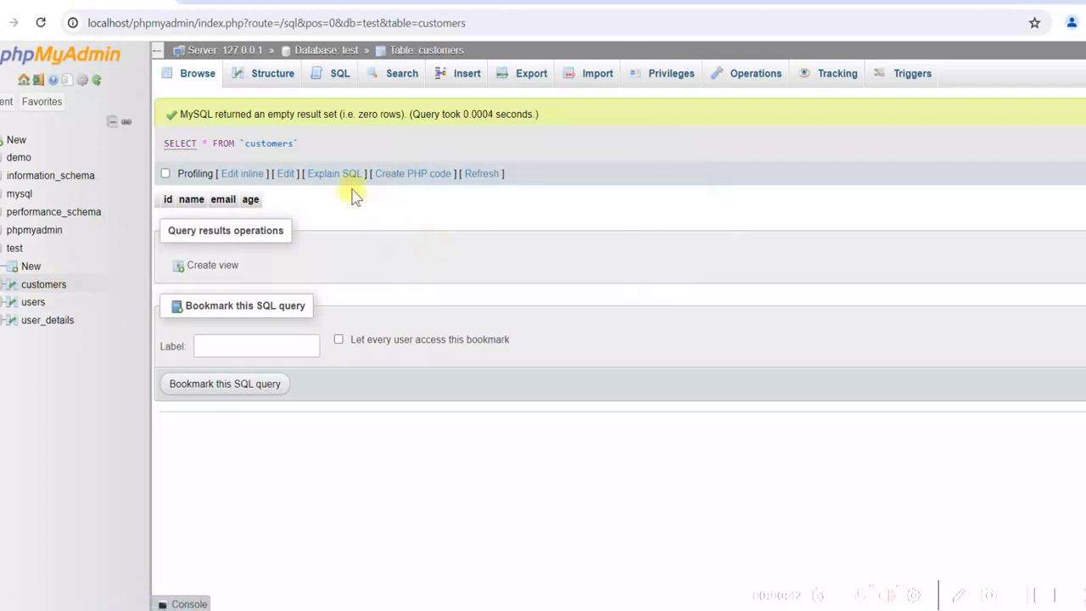
left_click(271, 73)
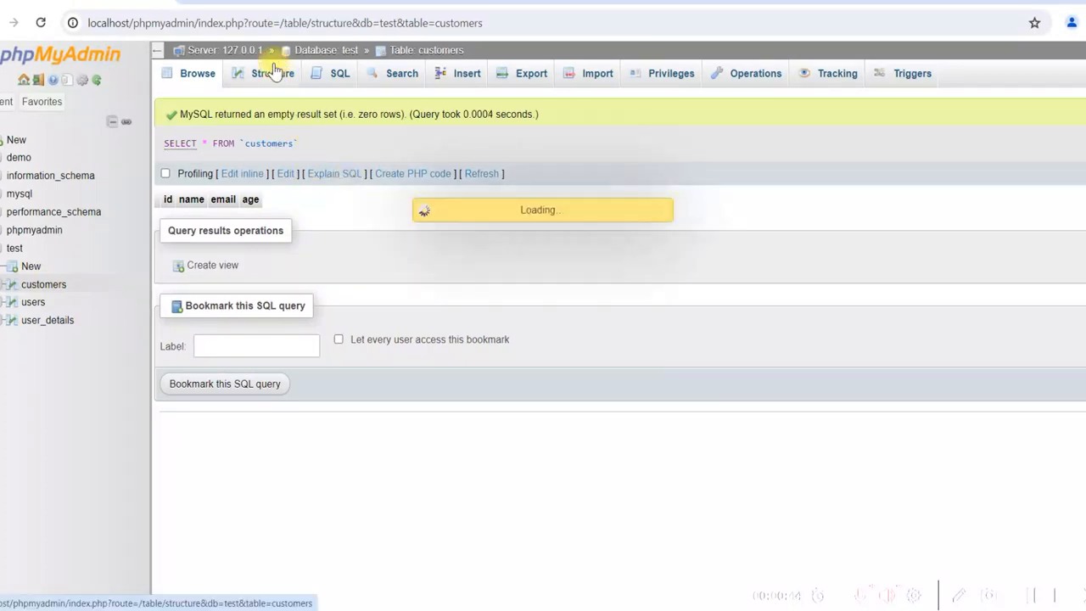
left_click(272, 73)
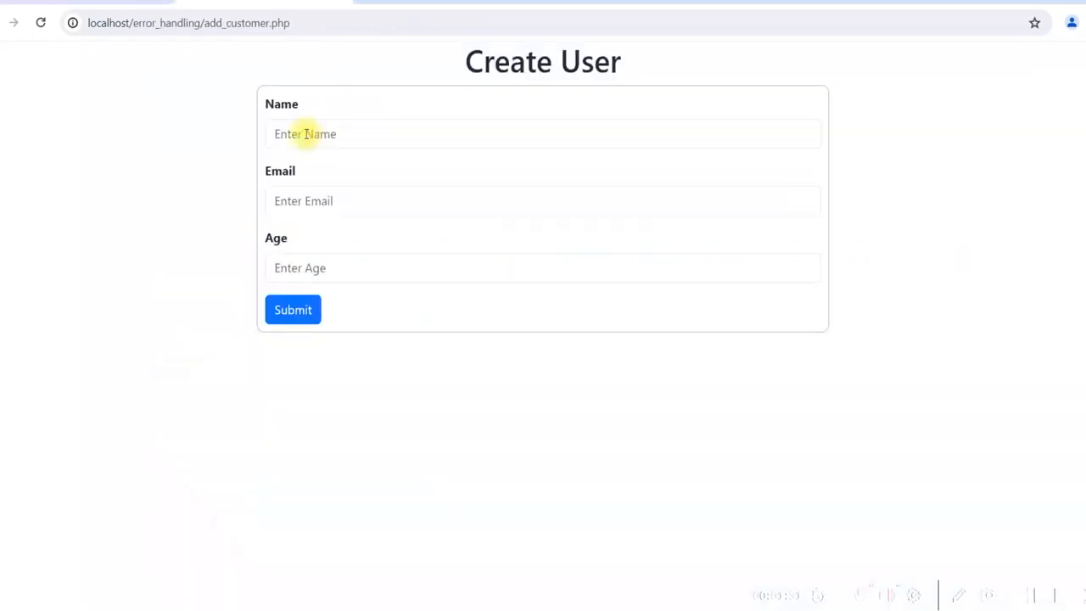
mouse_move(424, 518)
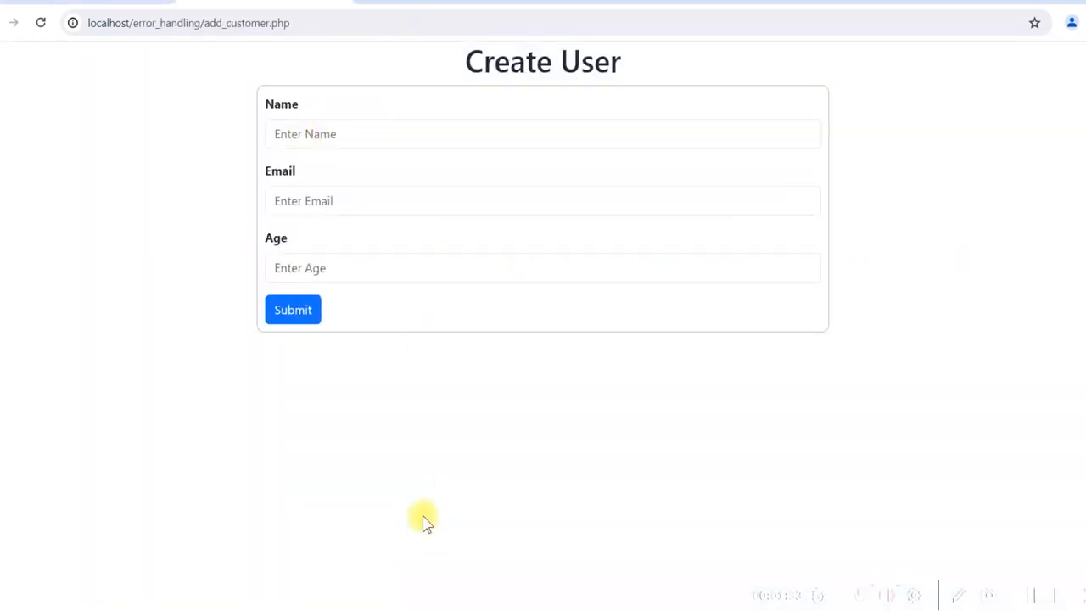
left_click(543, 133)
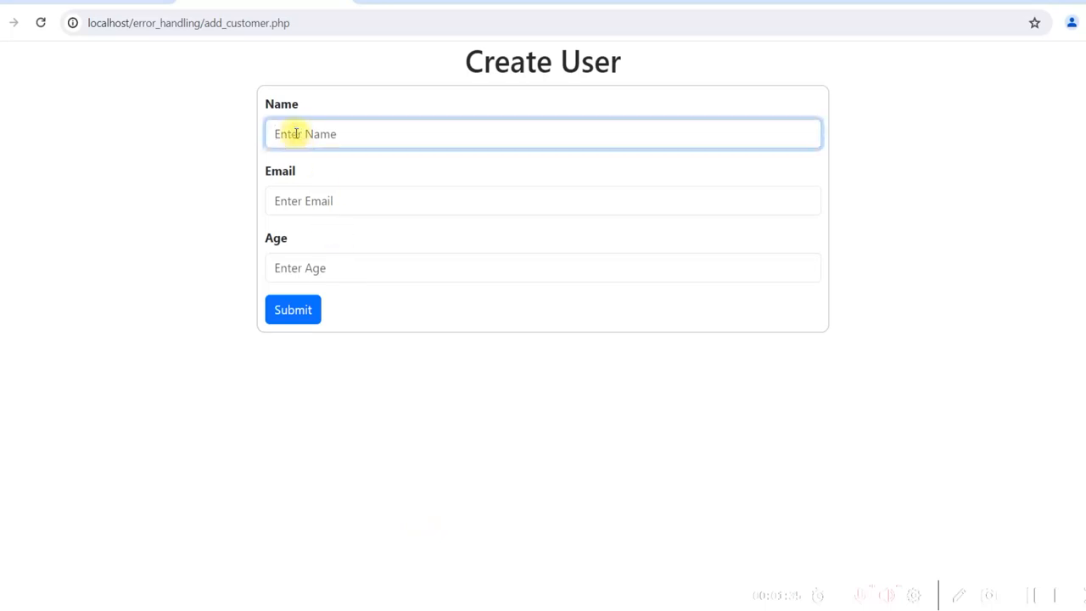
type("John Doe")
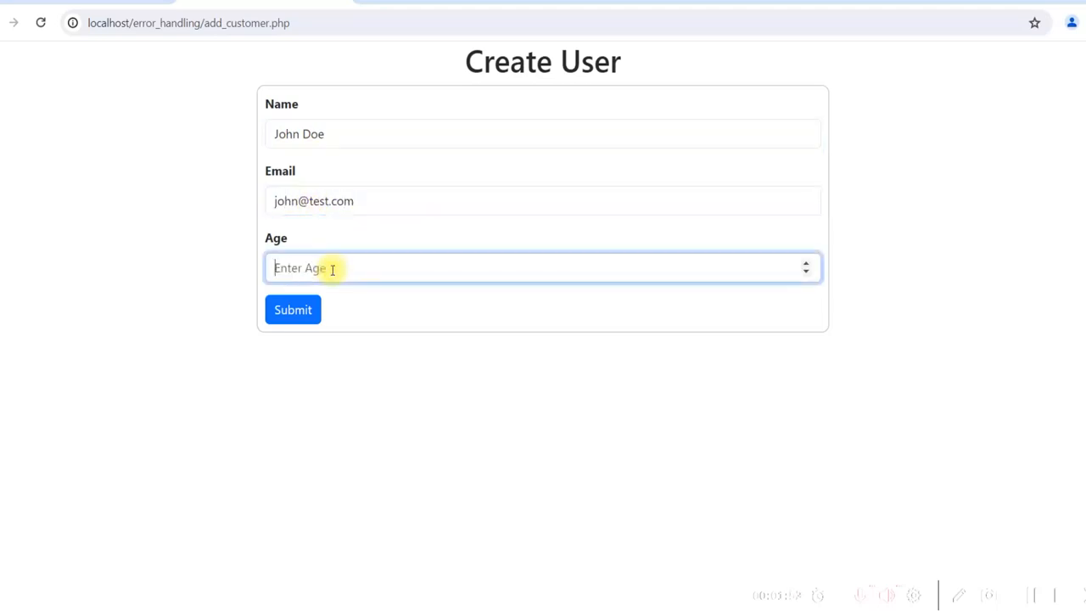
type("44")
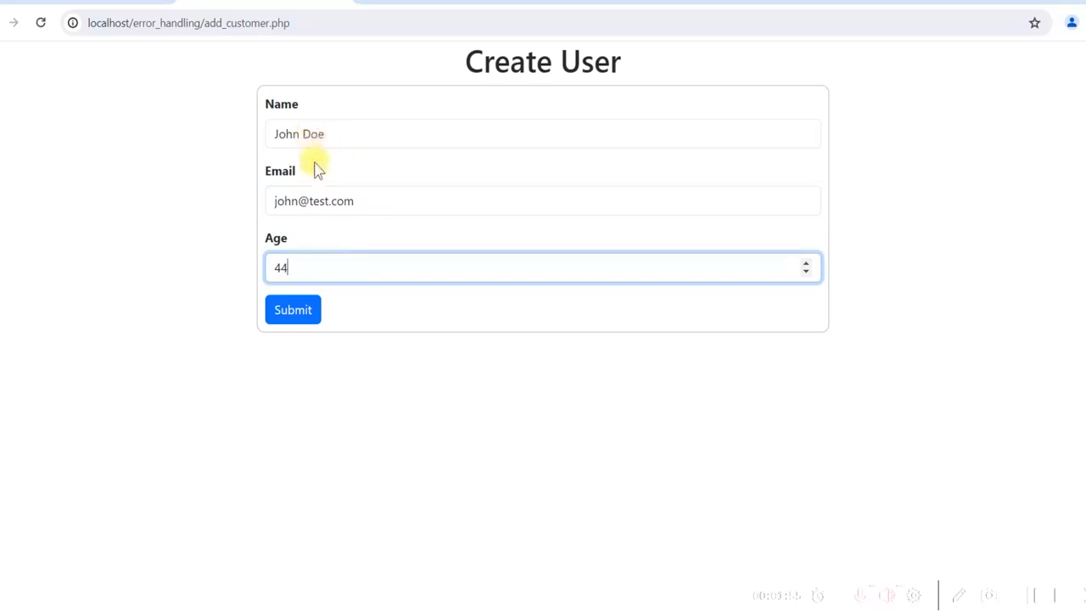
mouse_move(323, 236)
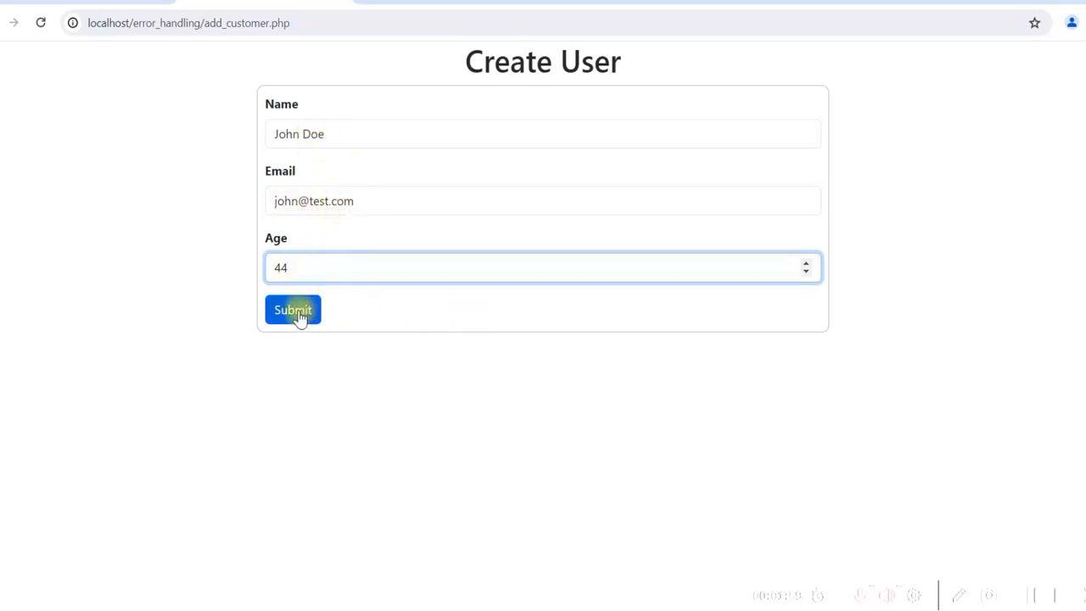
left_click(292, 309)
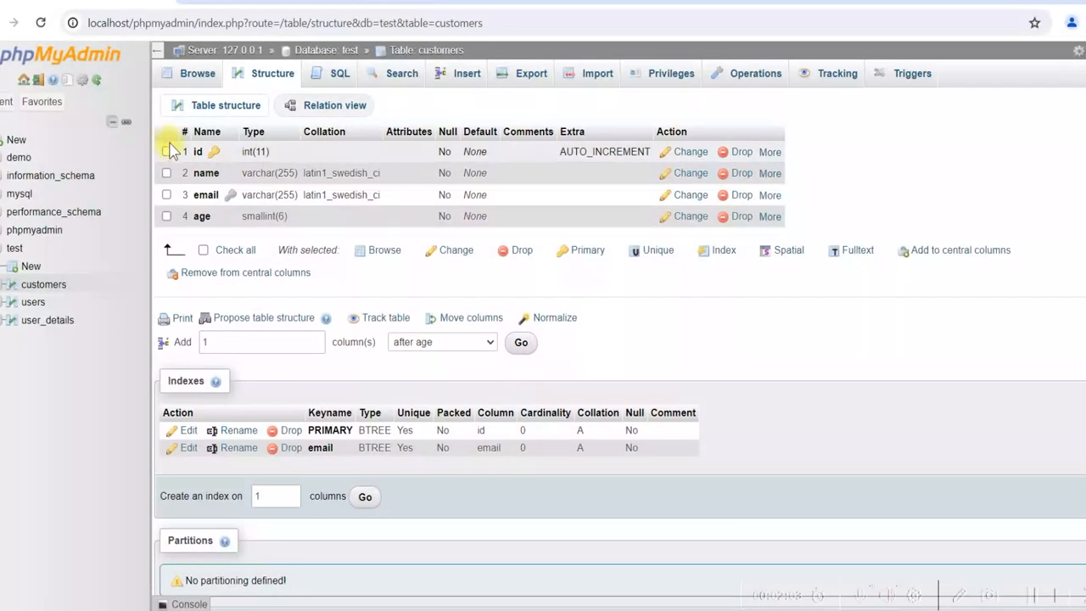
left_click(197, 73)
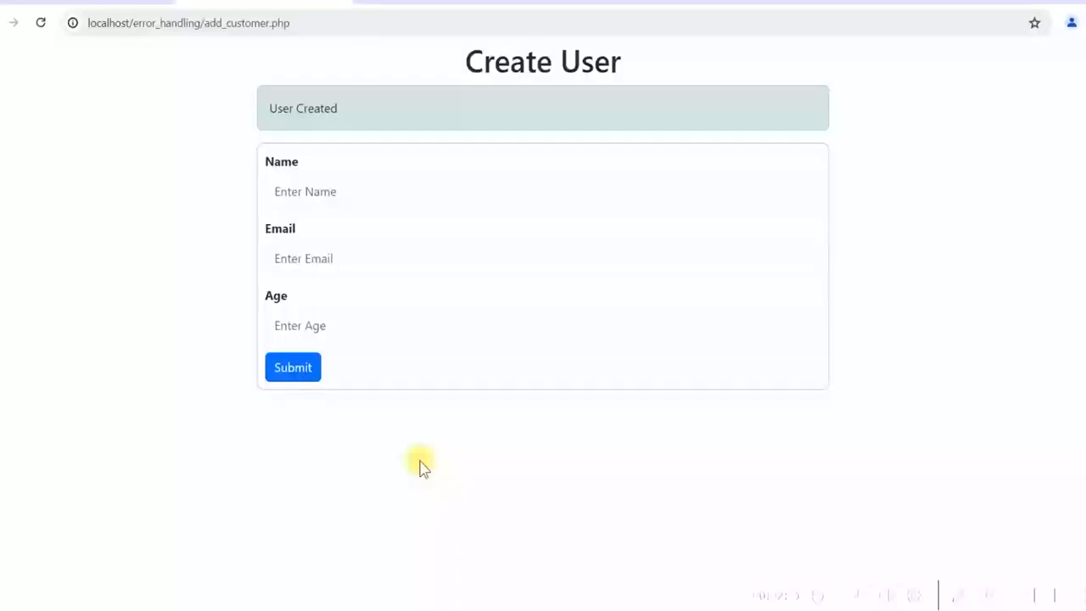
mouse_move(339, 258)
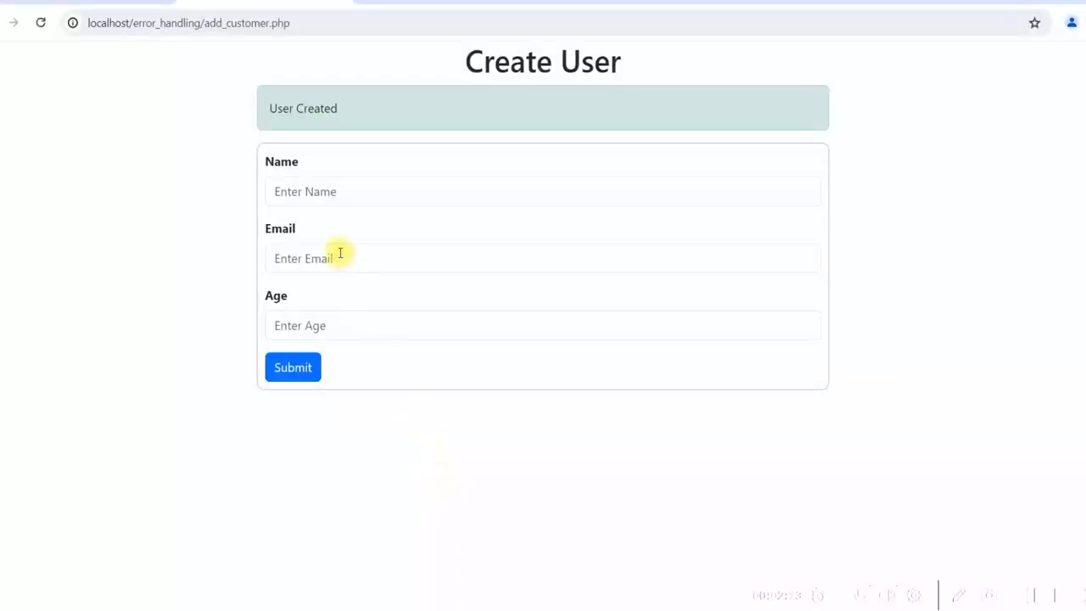
type("Test user")
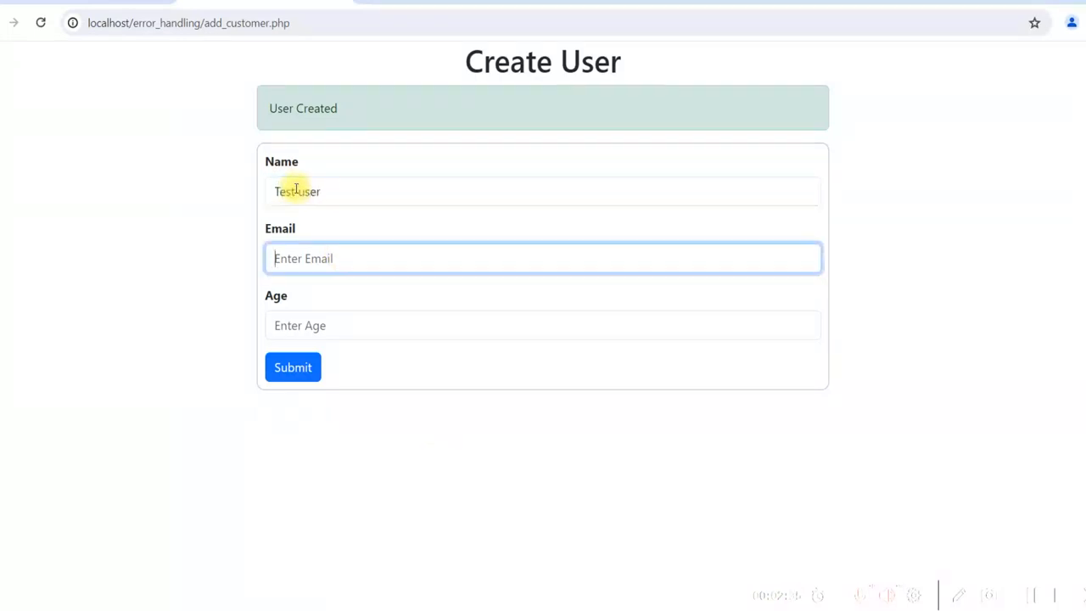
type("john#")
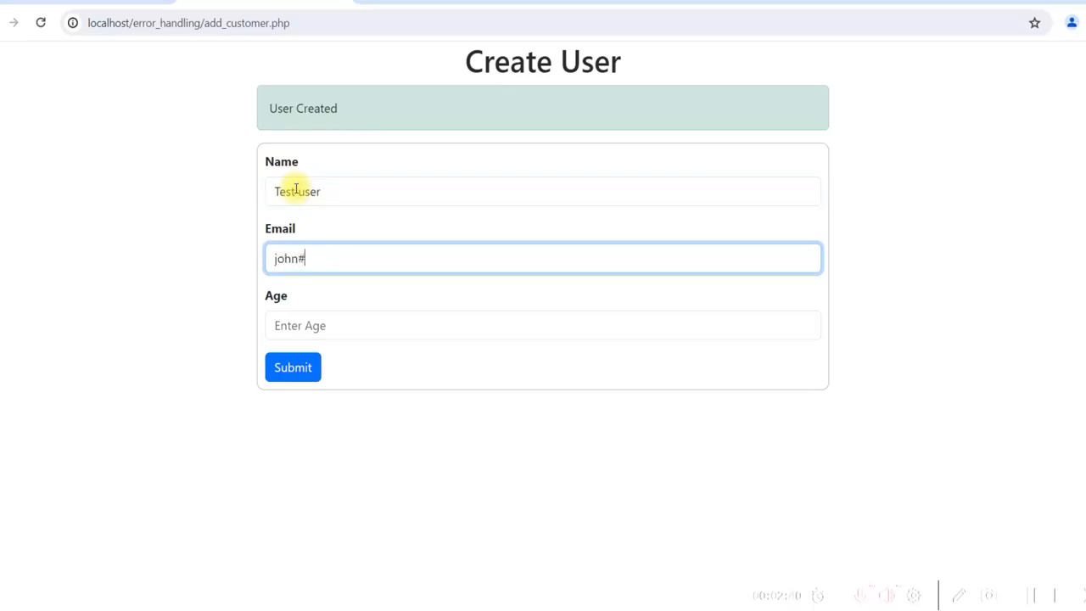
left_click(543, 326)
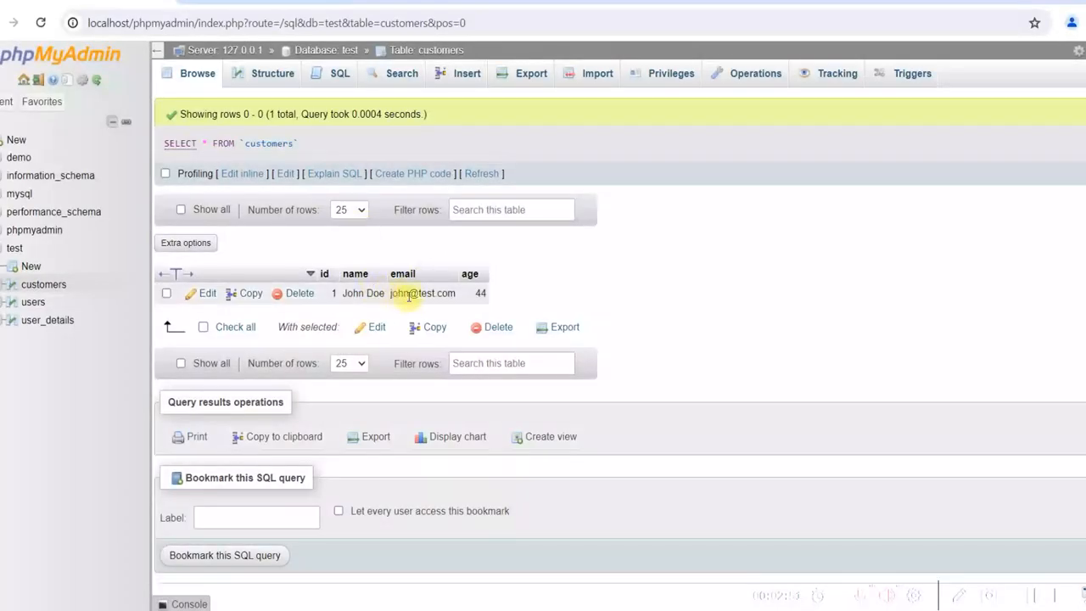
mouse_move(670, 299)
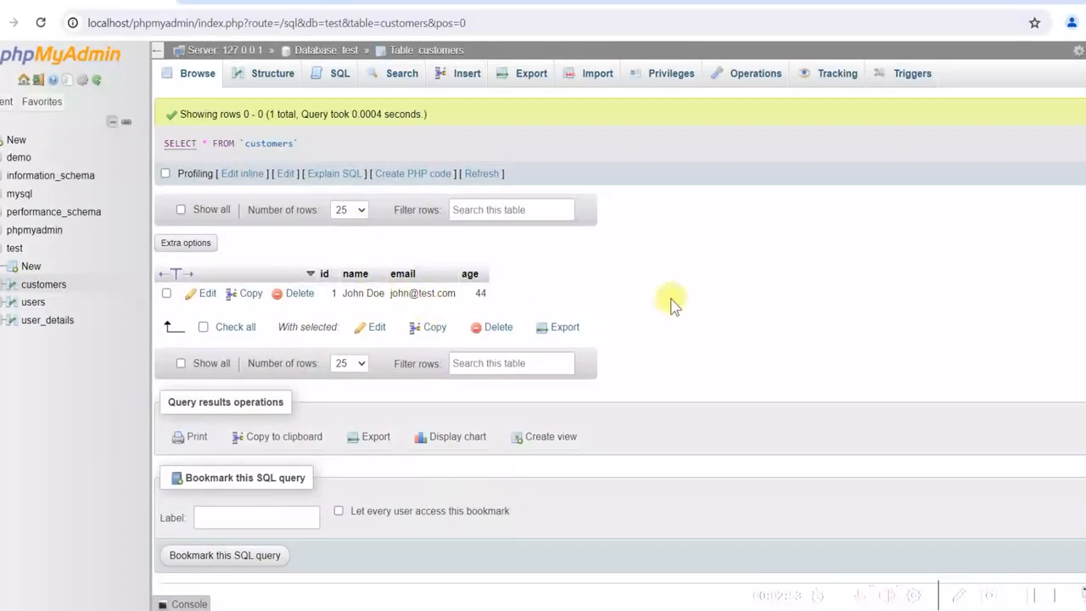
mouse_move(438, 292)
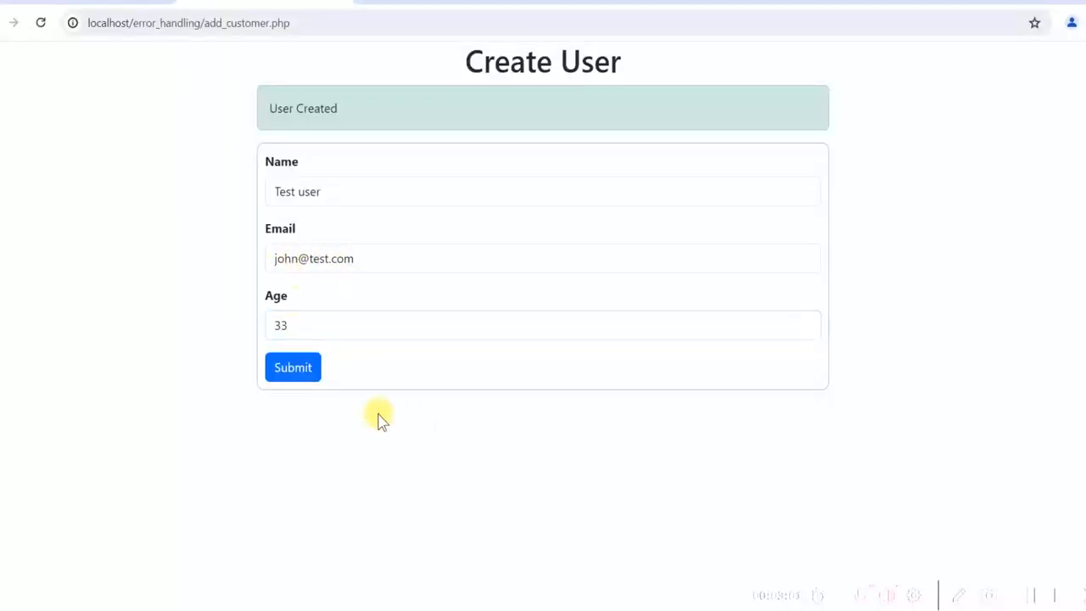
left_click(292, 366)
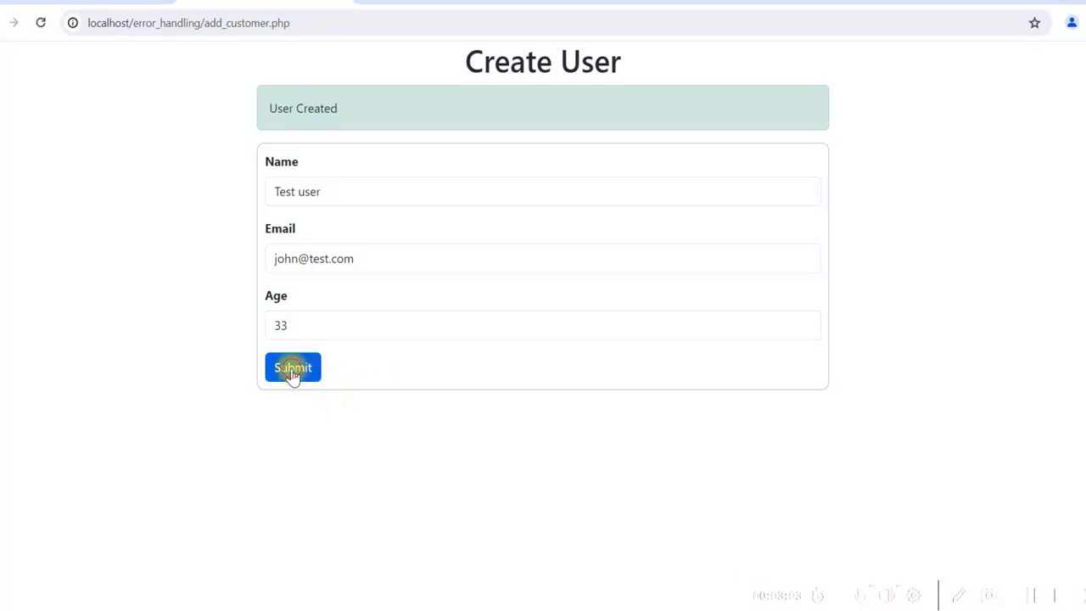
Read the uncaught mysqli duplicate-entry exception the submission throws.
left_click(292, 367)
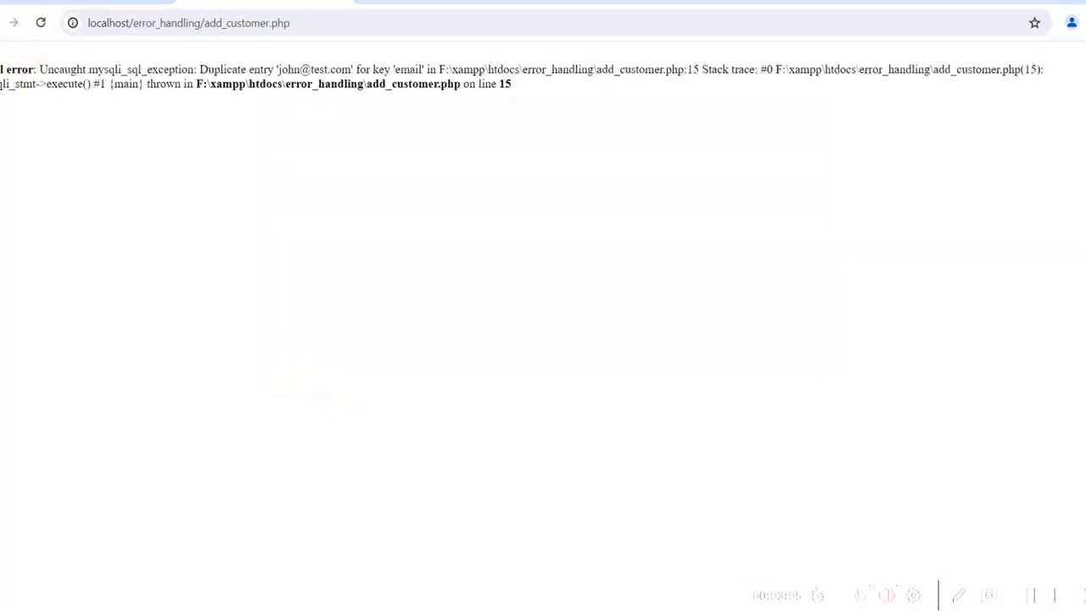
double_click(100, 69)
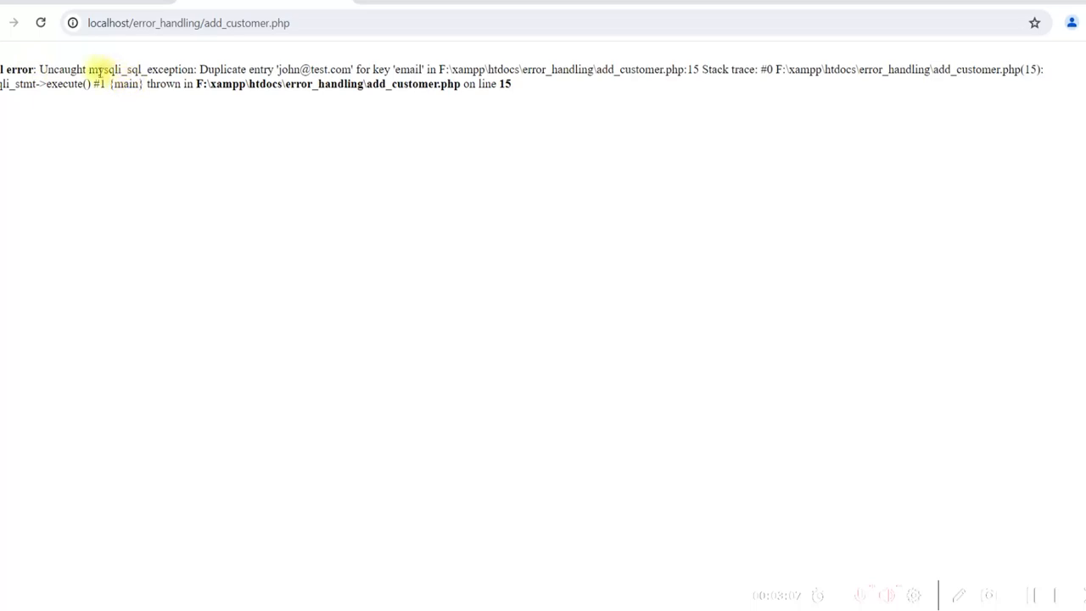
mouse_move(187, 153)
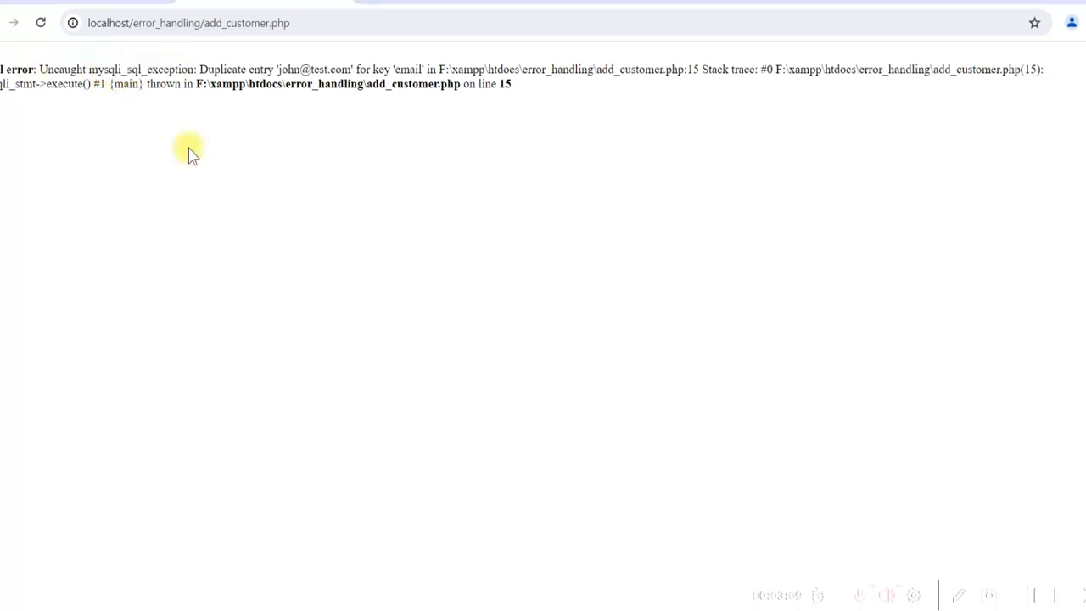
mouse_move(136, 68)
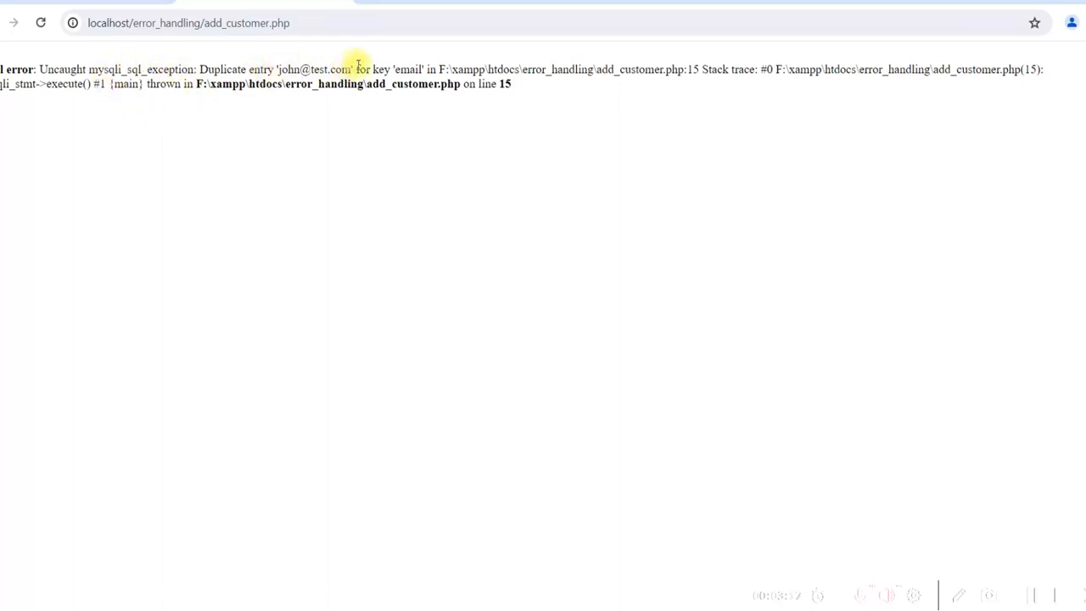
mouse_move(307, 137)
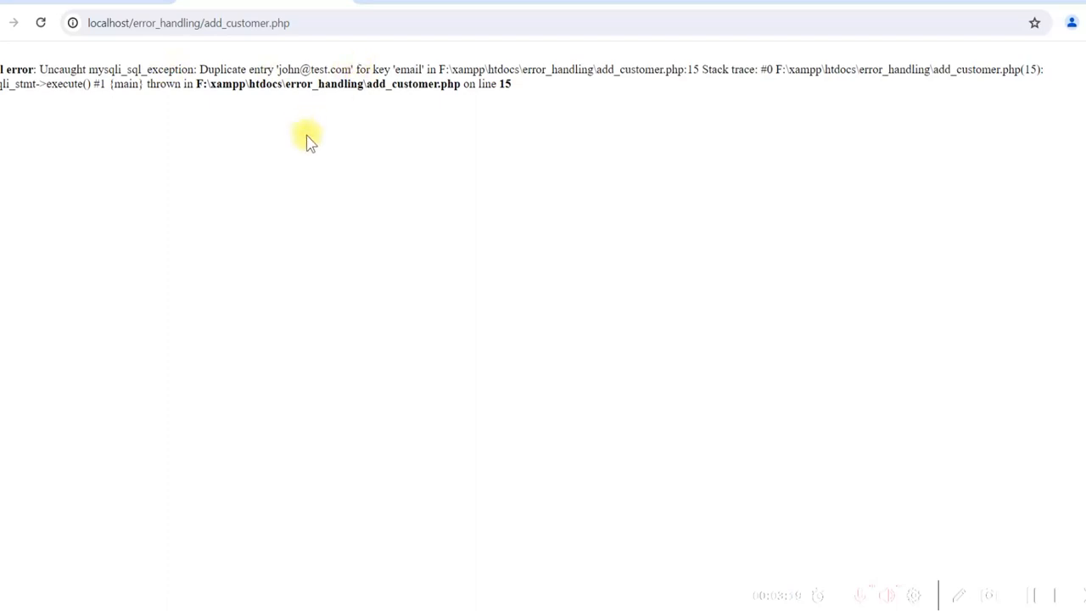
mouse_move(115, 105)
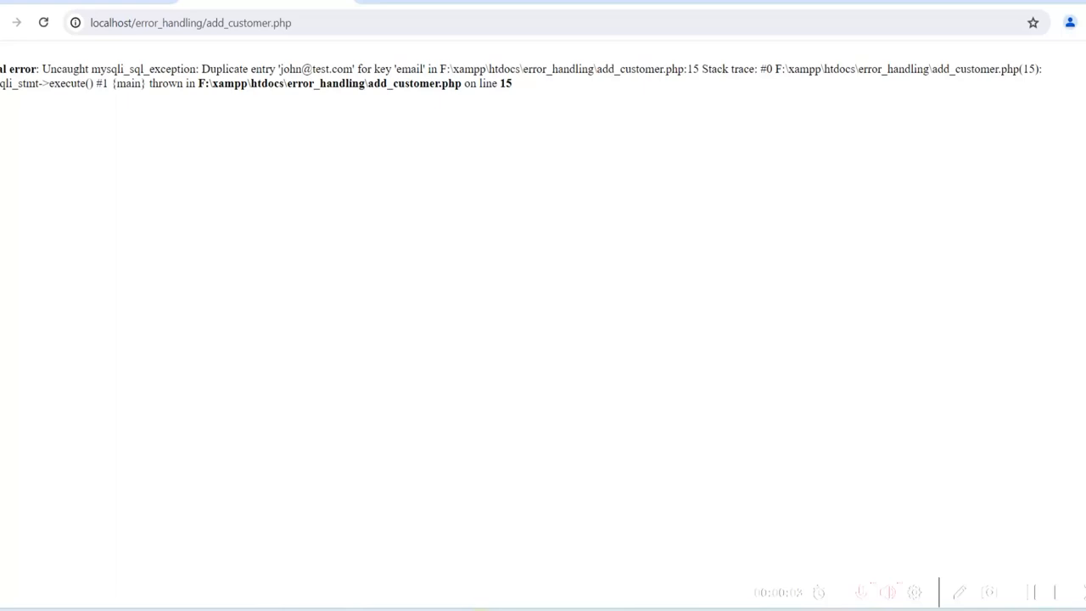
mouse_move(38, 117)
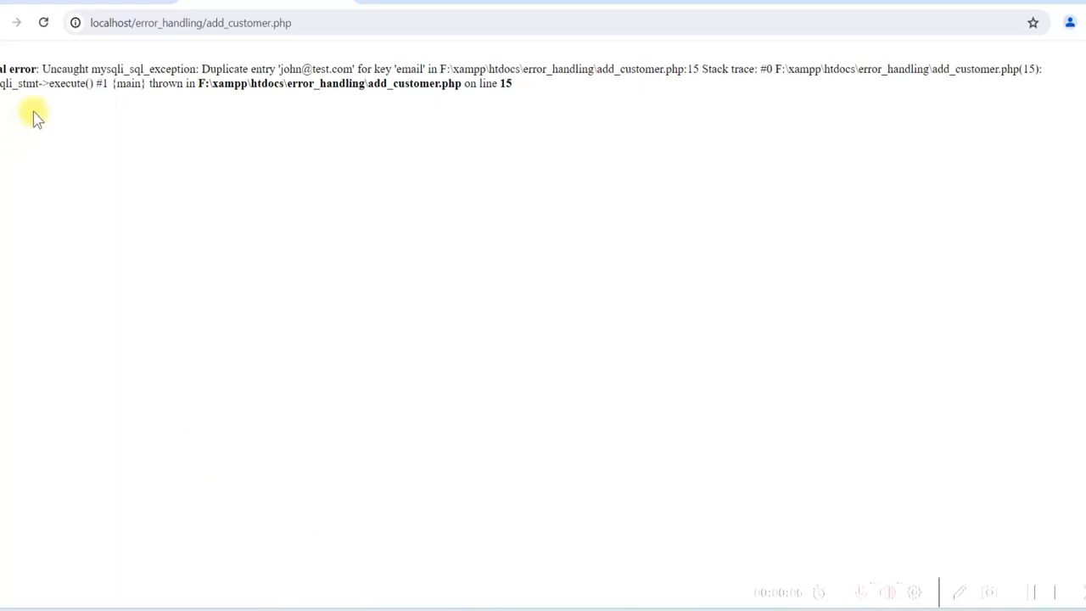
mouse_move(30, 128)
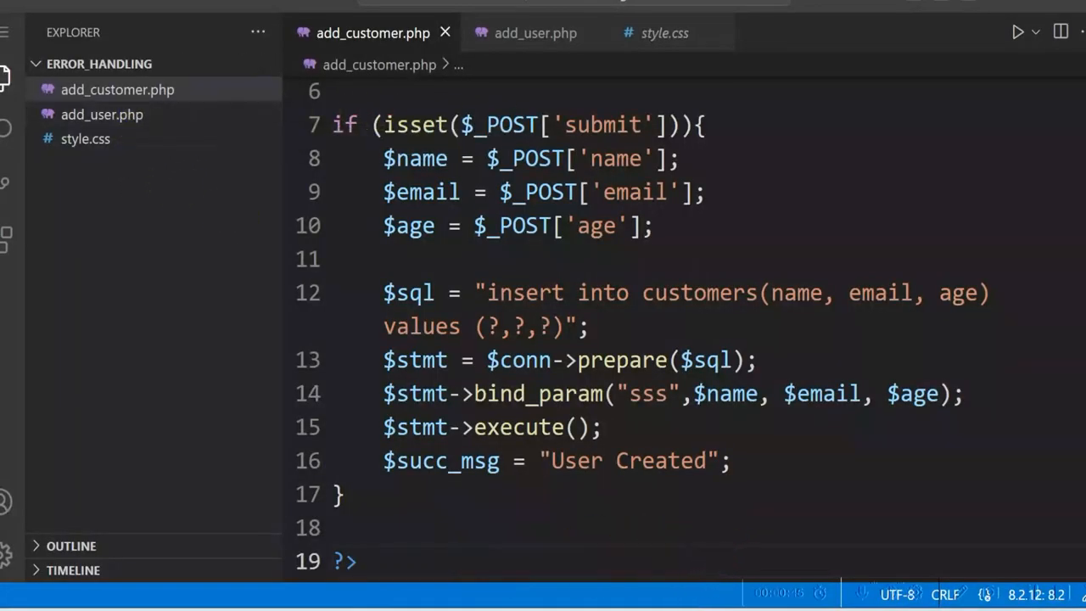
scroll("down", 3)
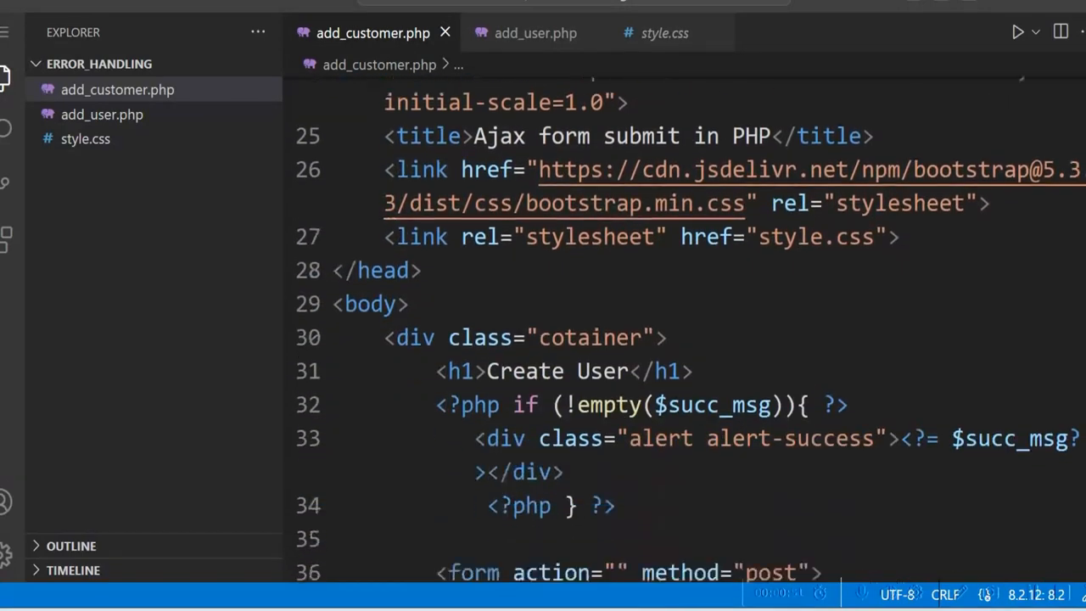
scroll("down", 3)
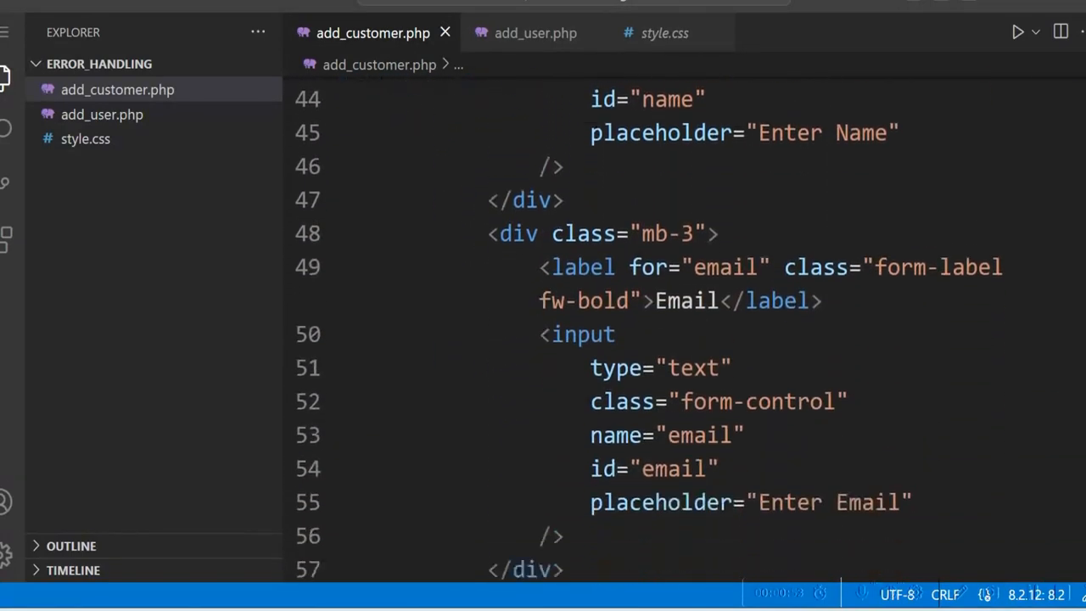
scroll("down", 3)
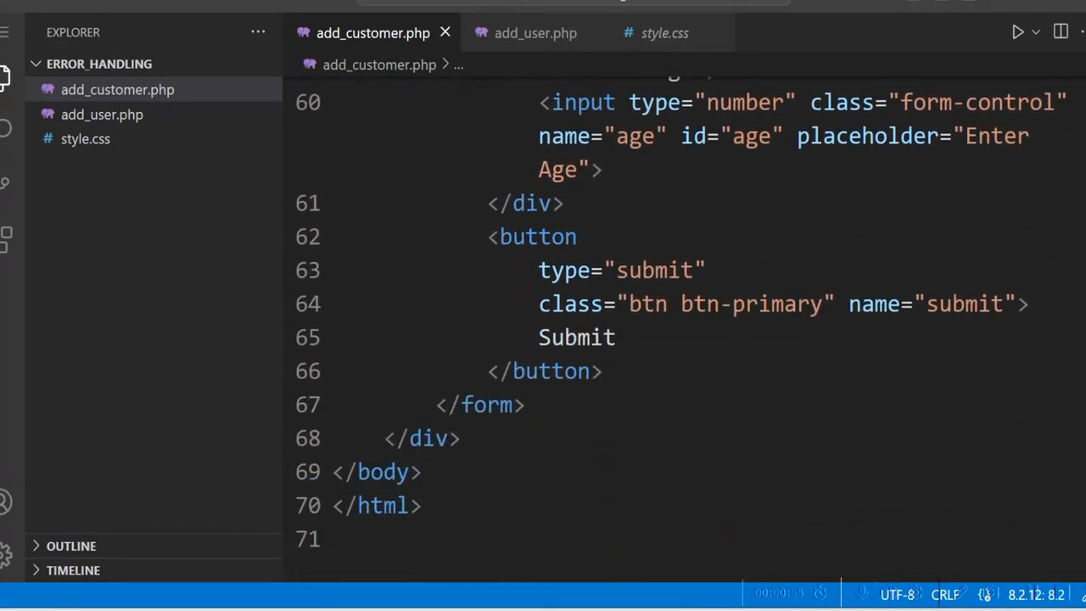
scroll("up", 3)
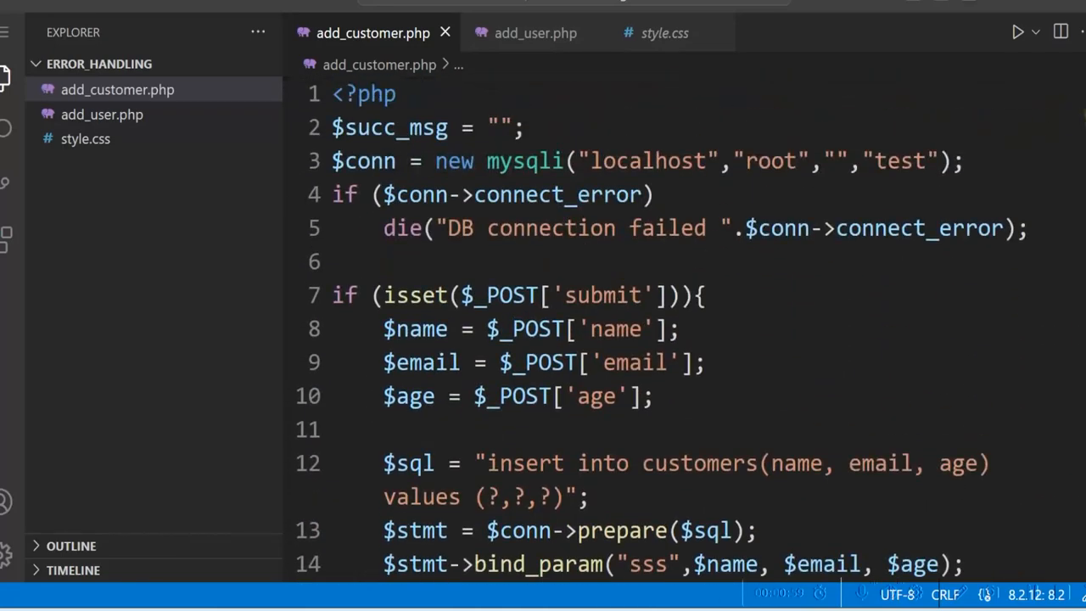
scroll("down", 3)
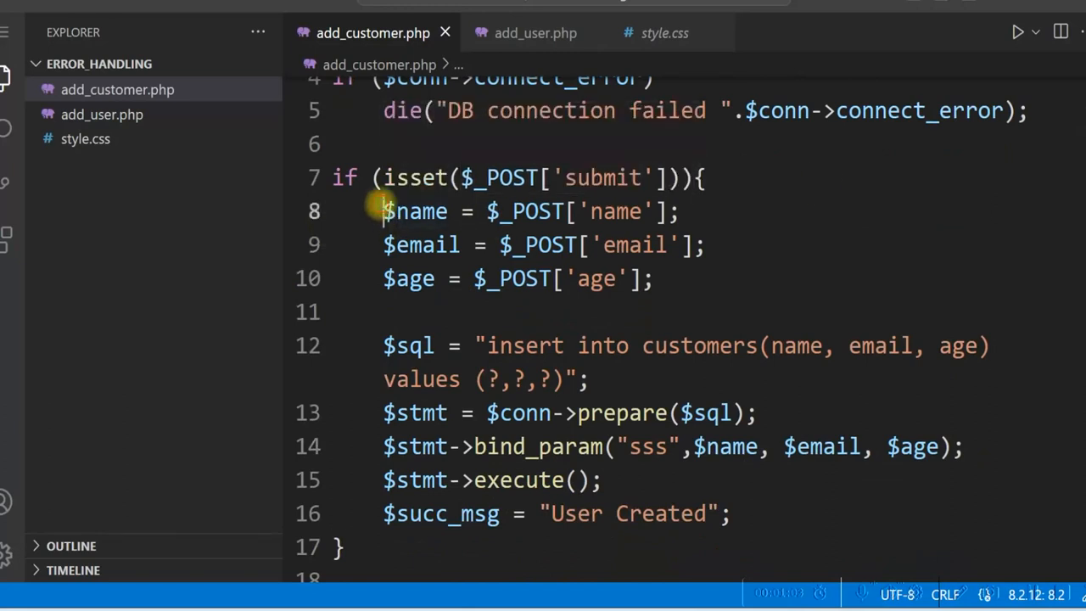
scroll("down", 3)
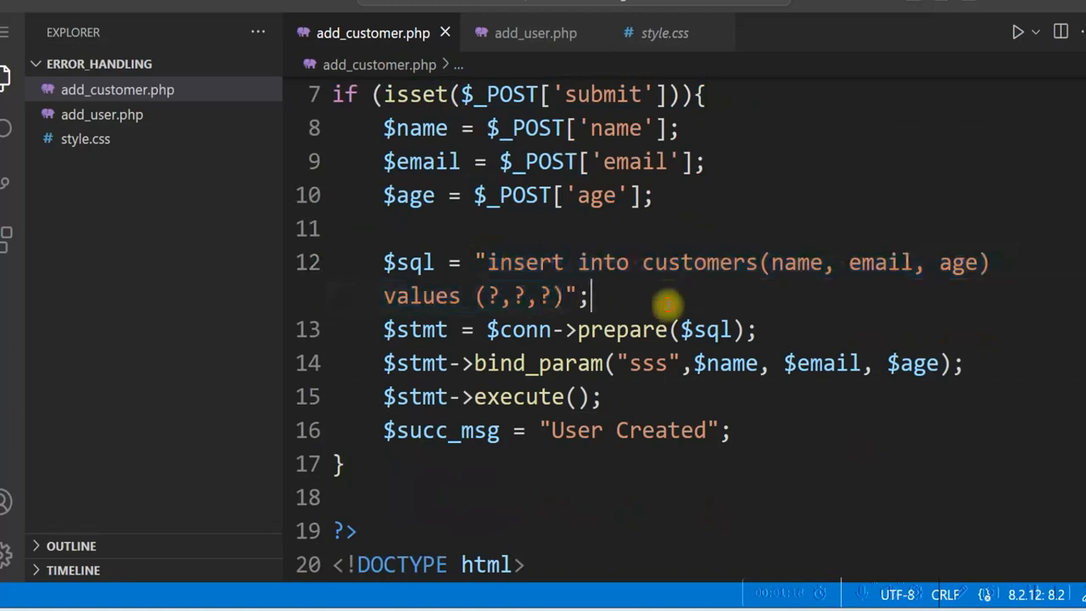
scroll("down", 3)
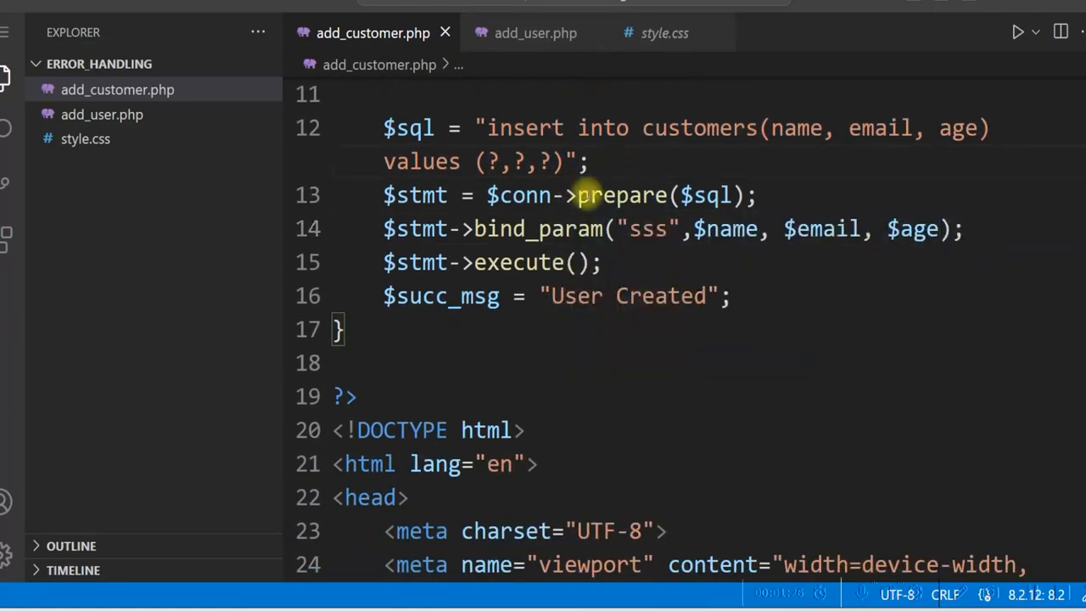
mouse_move(524, 329)
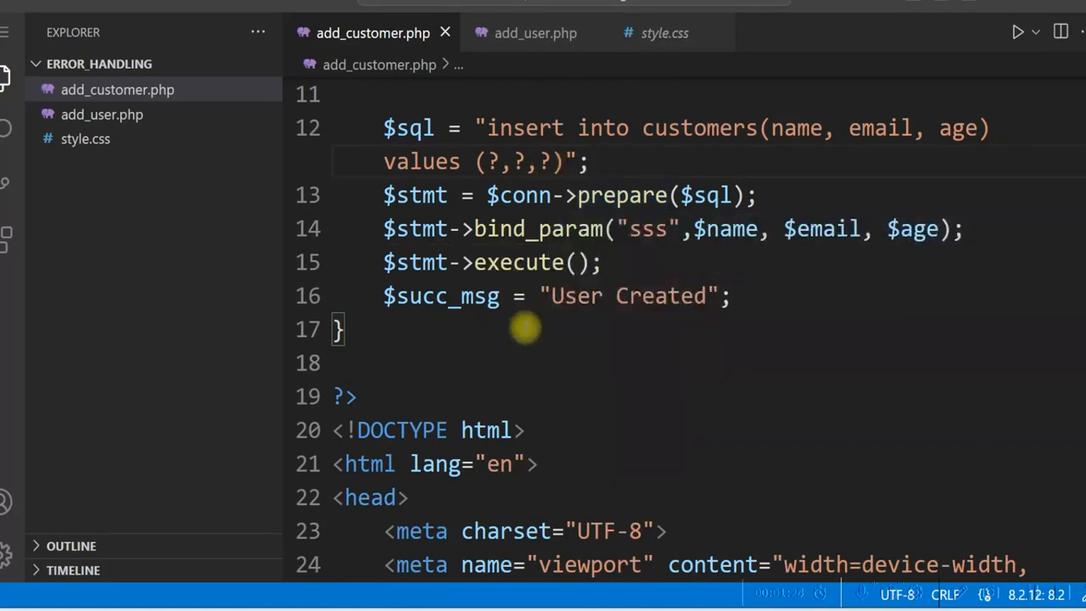
scroll("up", 3)
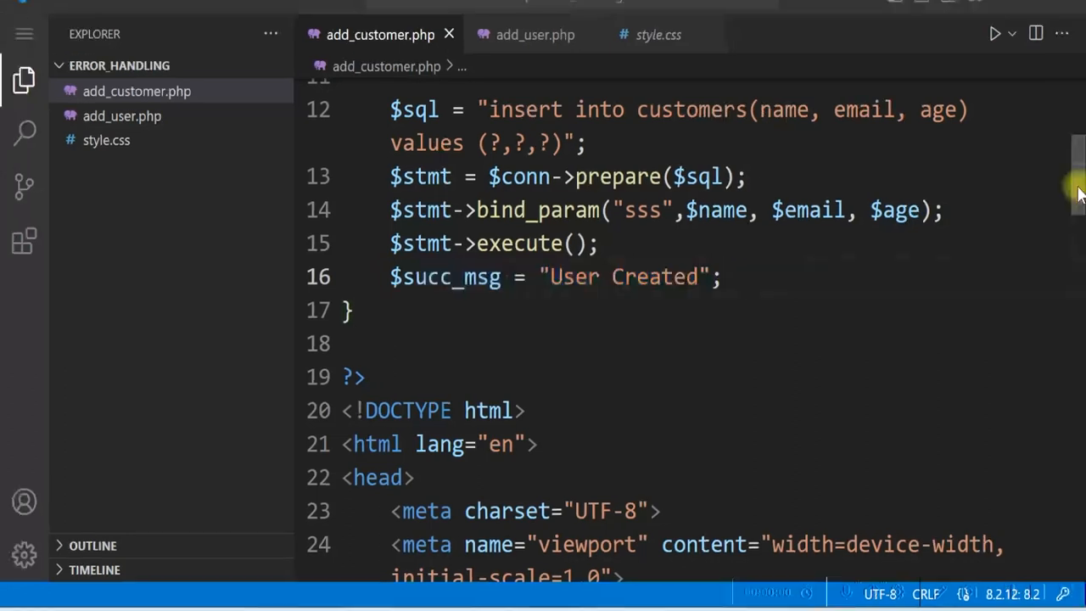
scroll("up", 3)
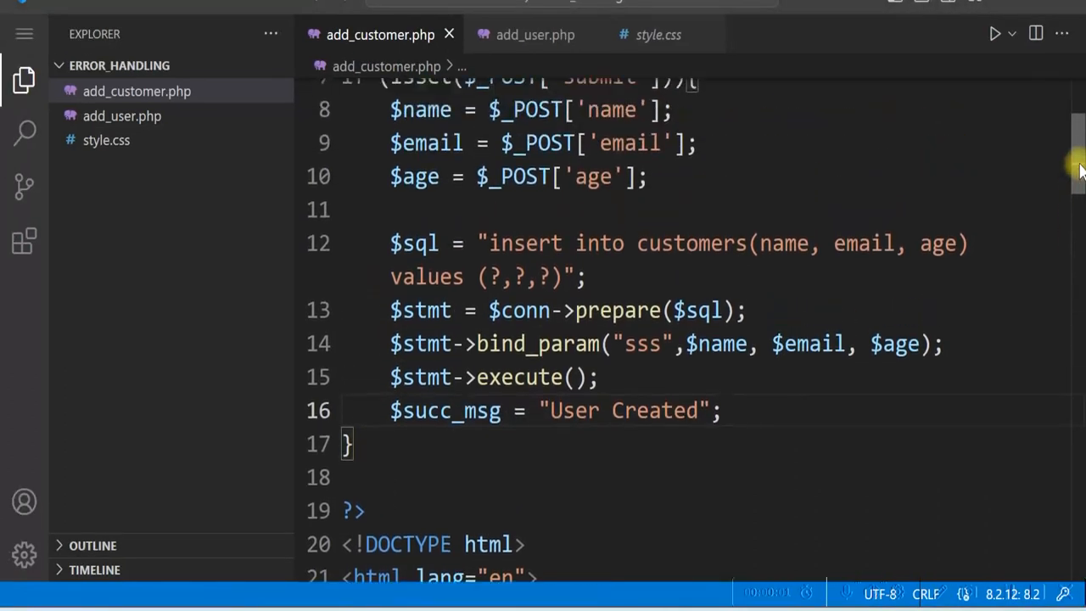
Wrap the insert statements and $succ_msg in a try { } block.
type("try")
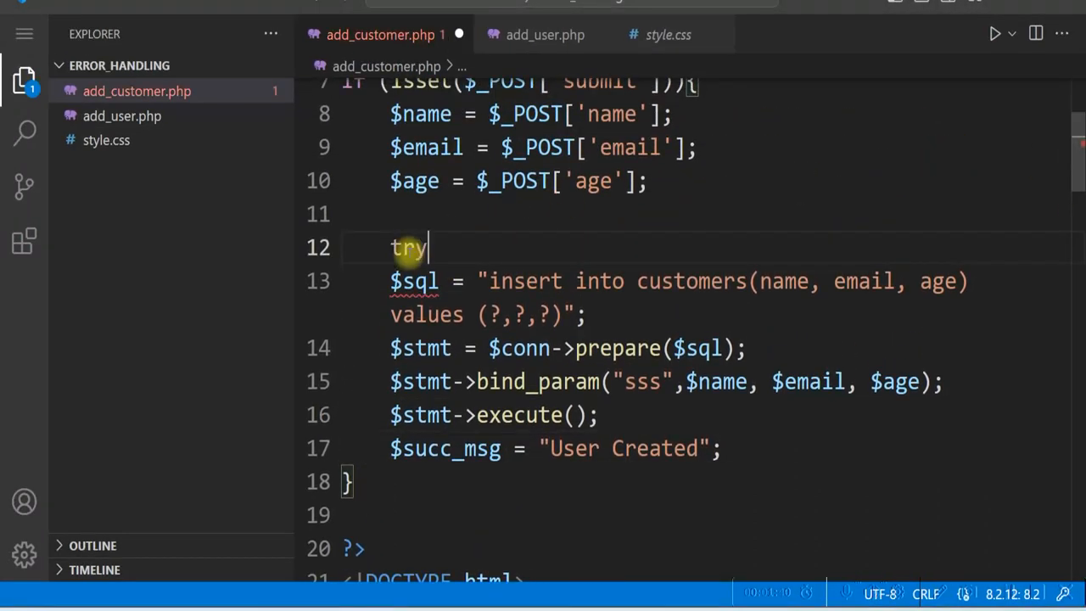
type("{")
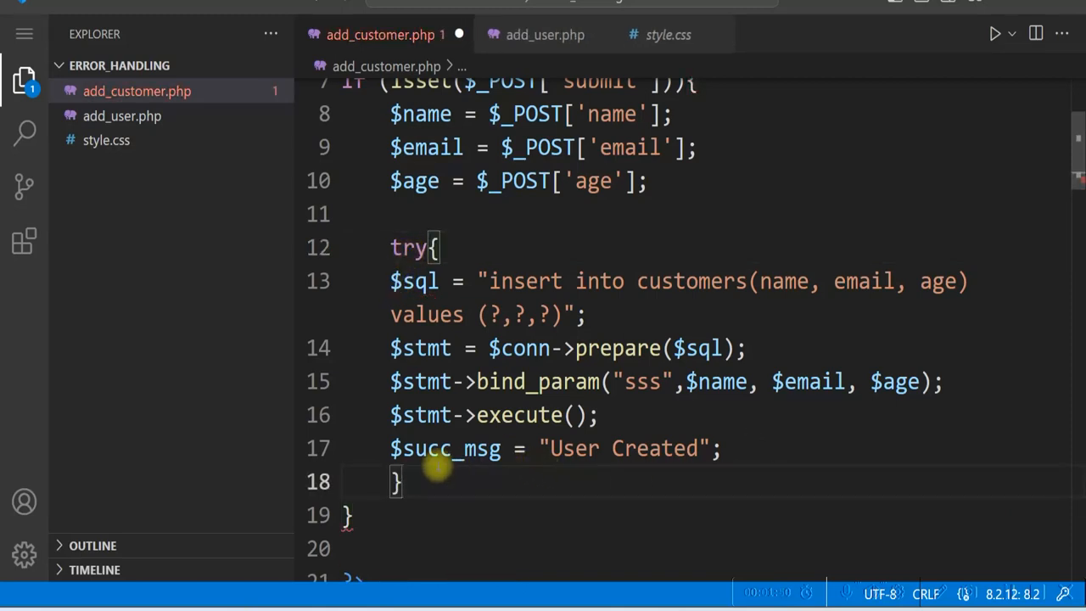
left_click_drag(391, 282, 696, 448)
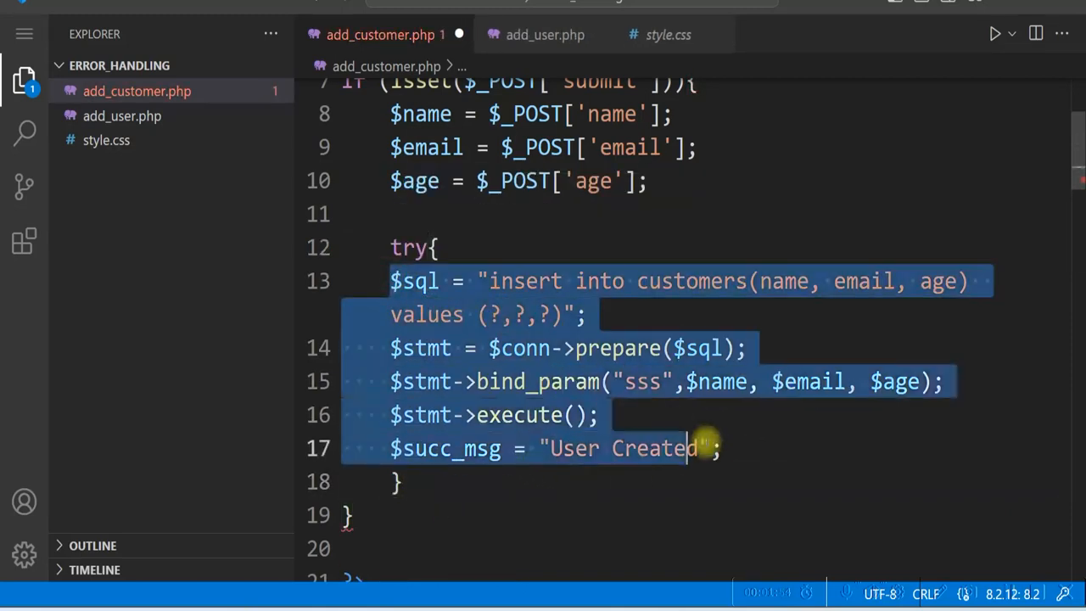
Add catch(Exception $e) storing $e->getMessage() in $err_msg, and save.
type("ca")
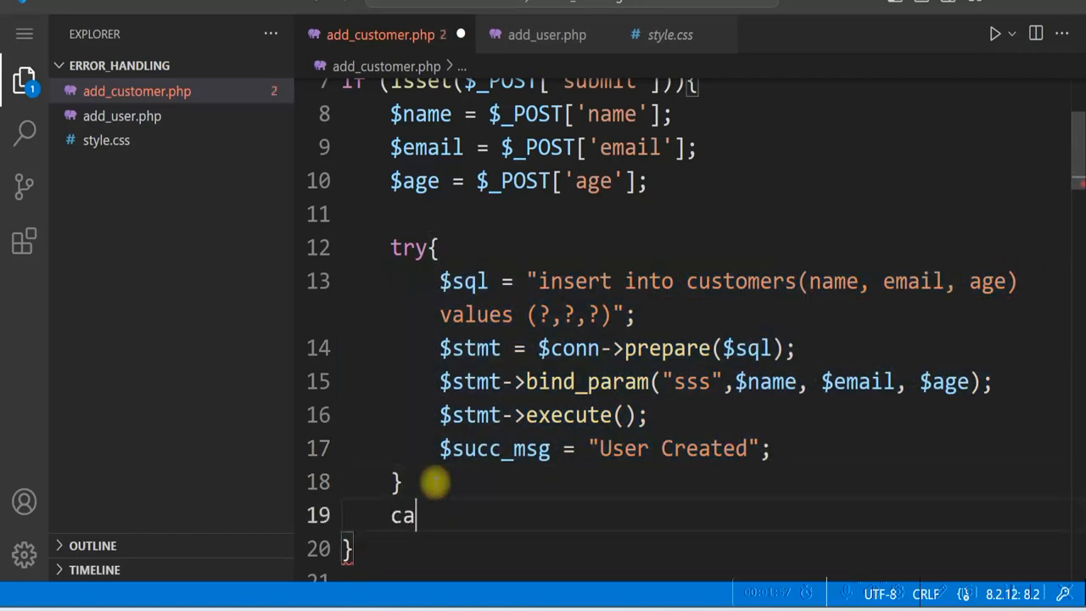
type("tcth")
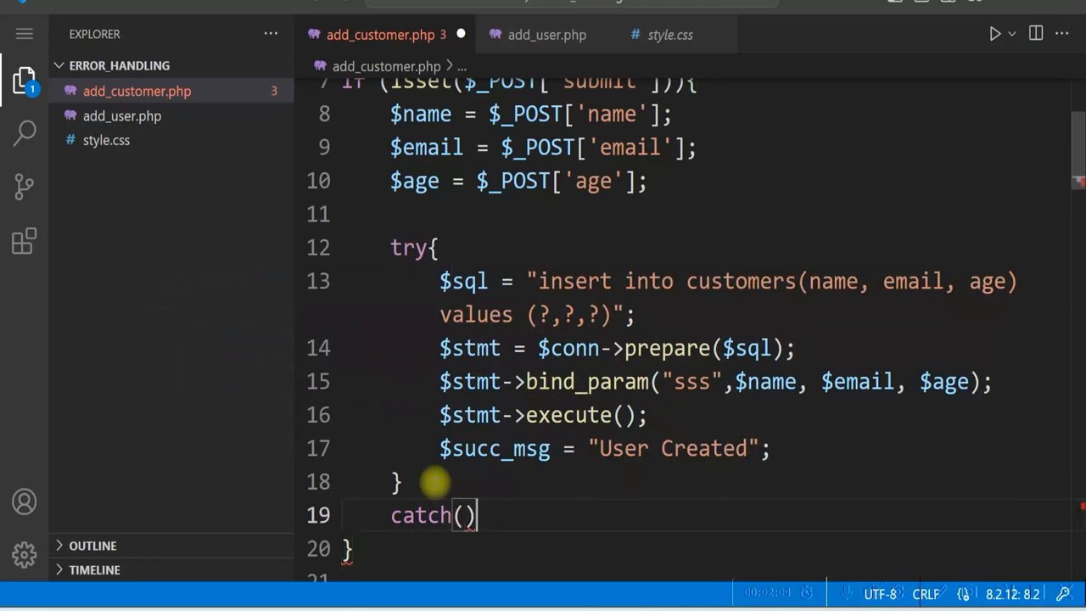
type("Exception $e")
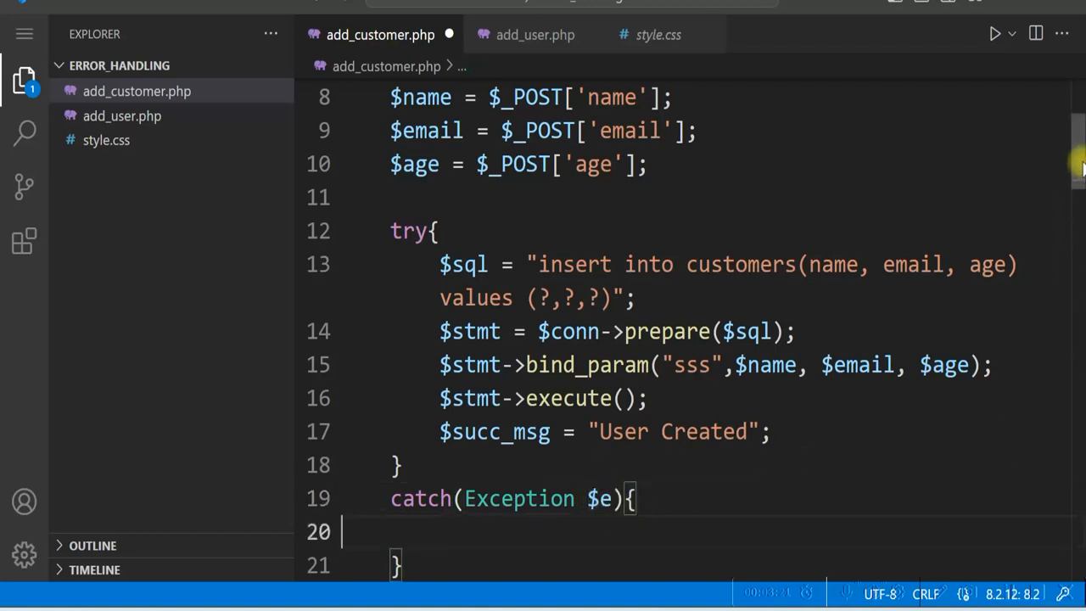
scroll("down", 3)
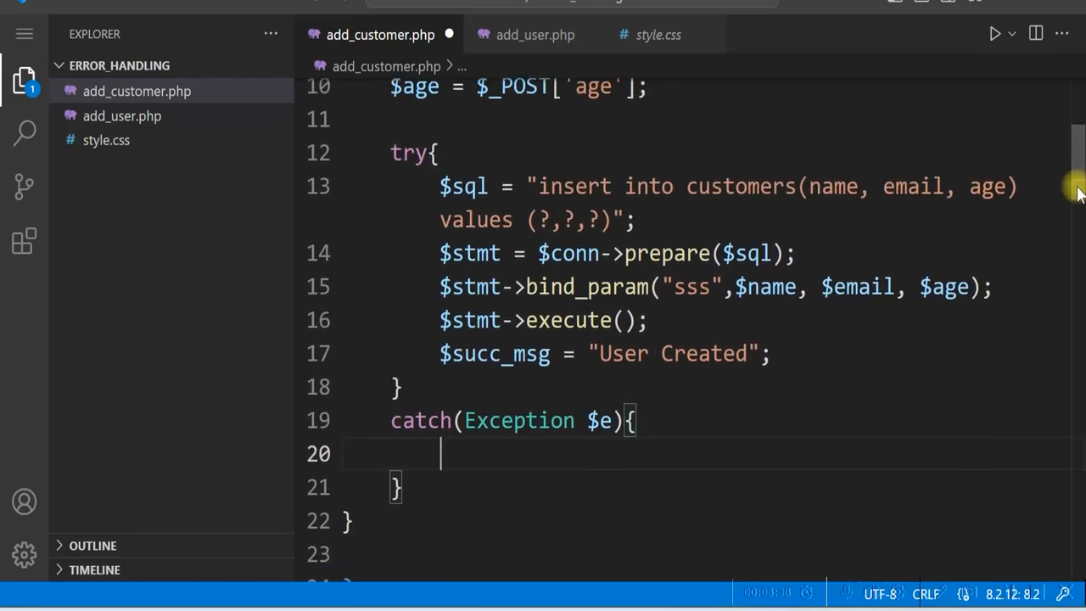
type("$err_msg =")
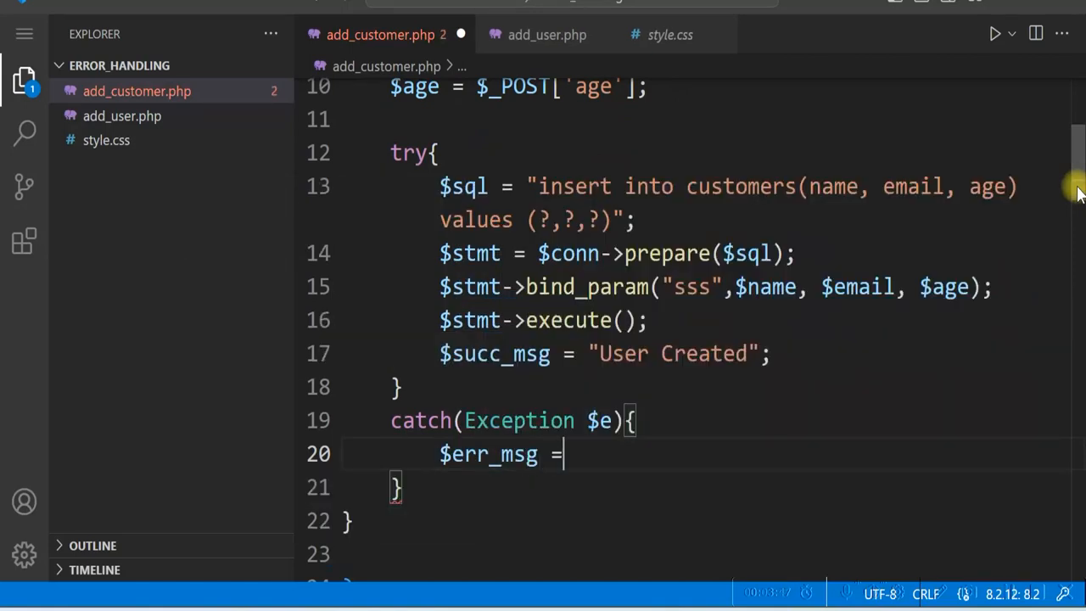
type("$e->")
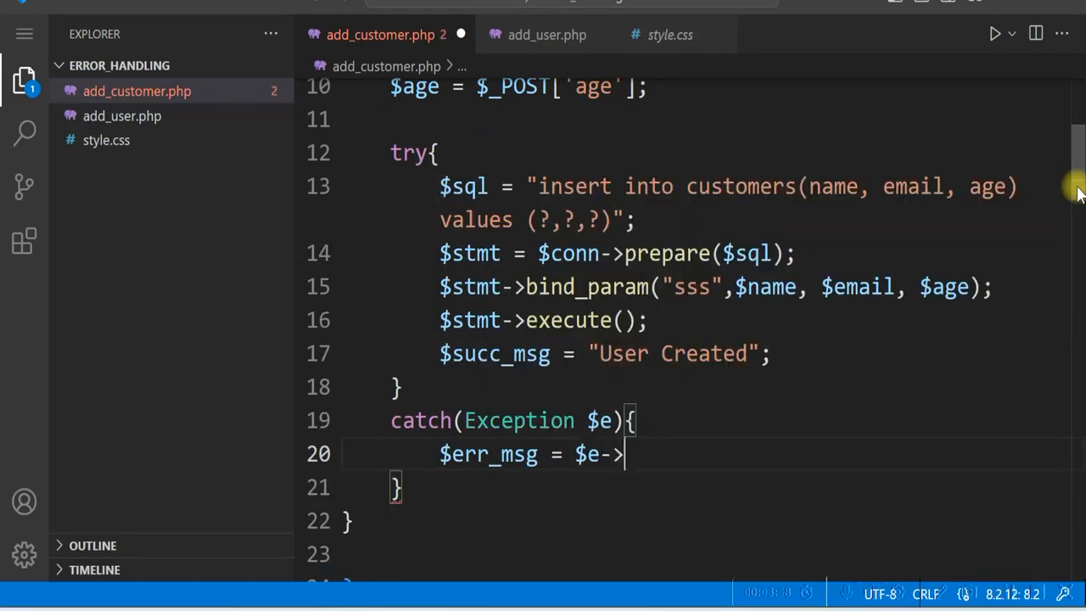
type("getMessage()")
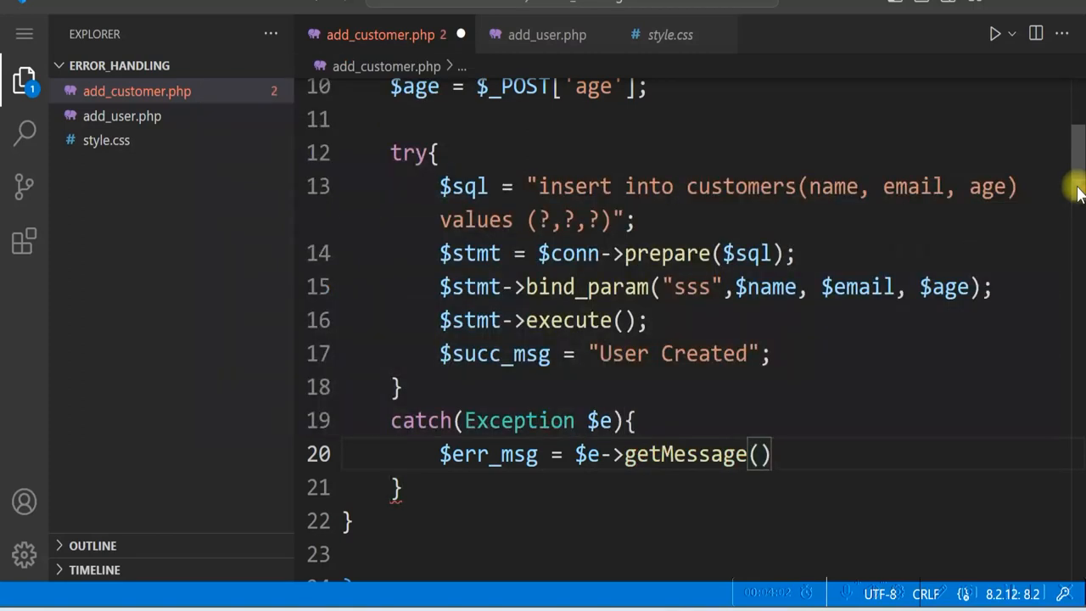
type(";")
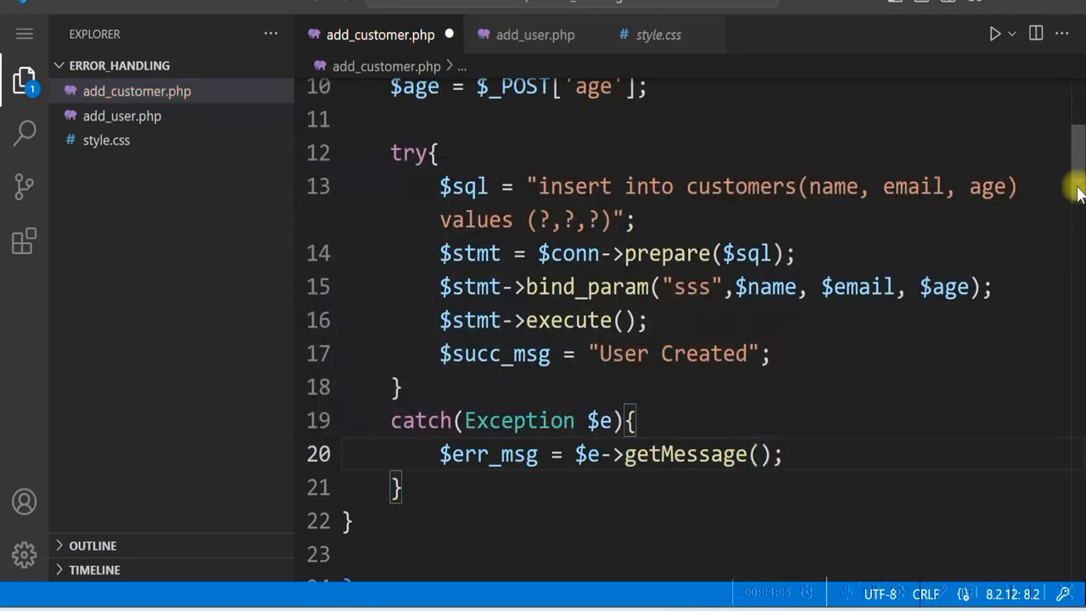
key("ctrl+s")
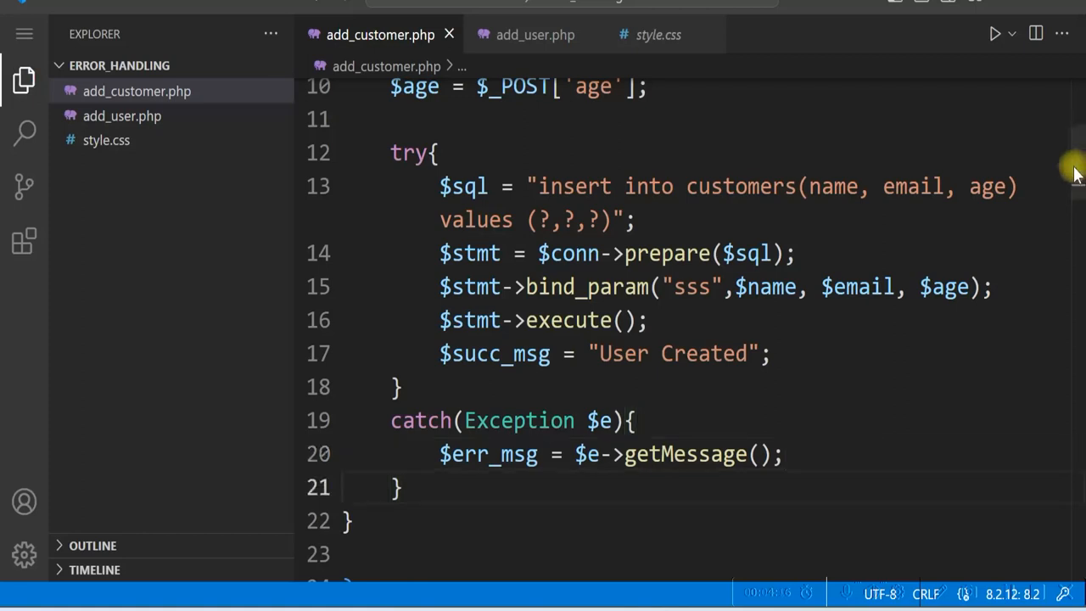
Duplicate the success alert as an alert-danger block that shows $err_msg.
scroll("down", 3)
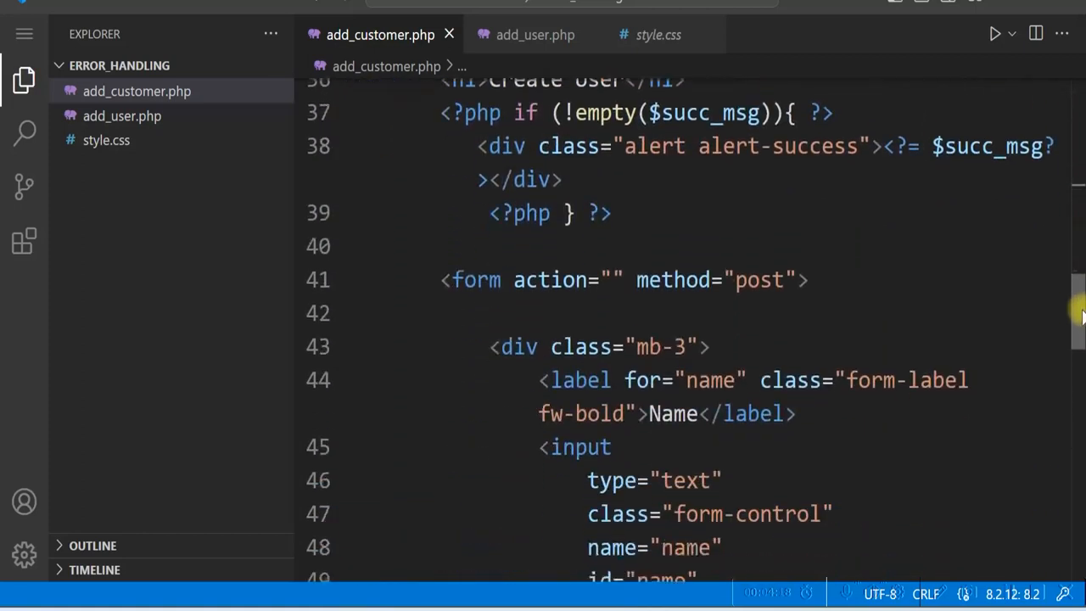
scroll("up", 3)
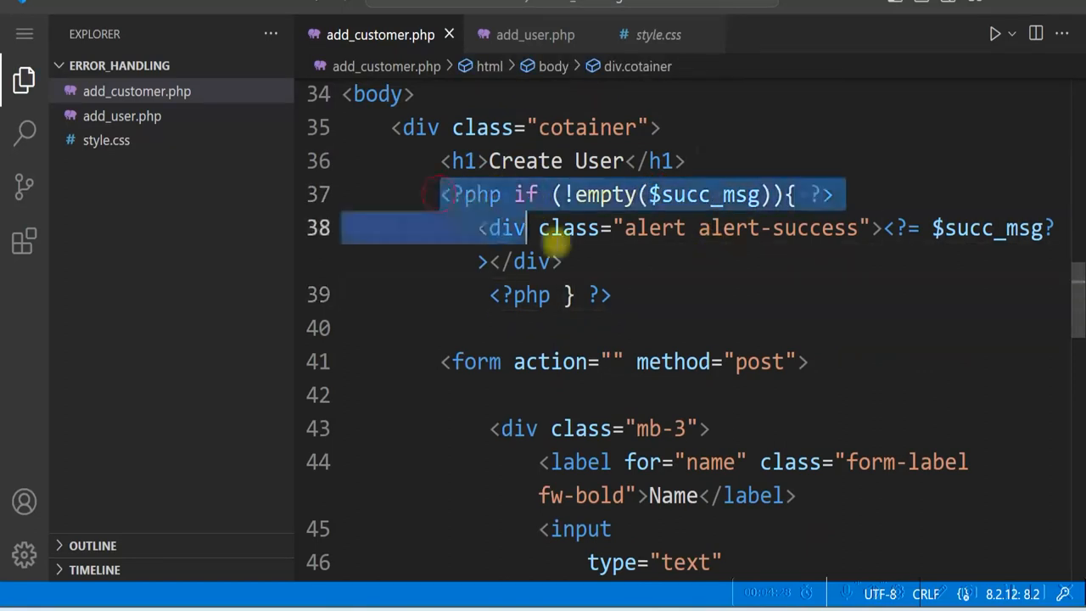
left_click(610, 295)
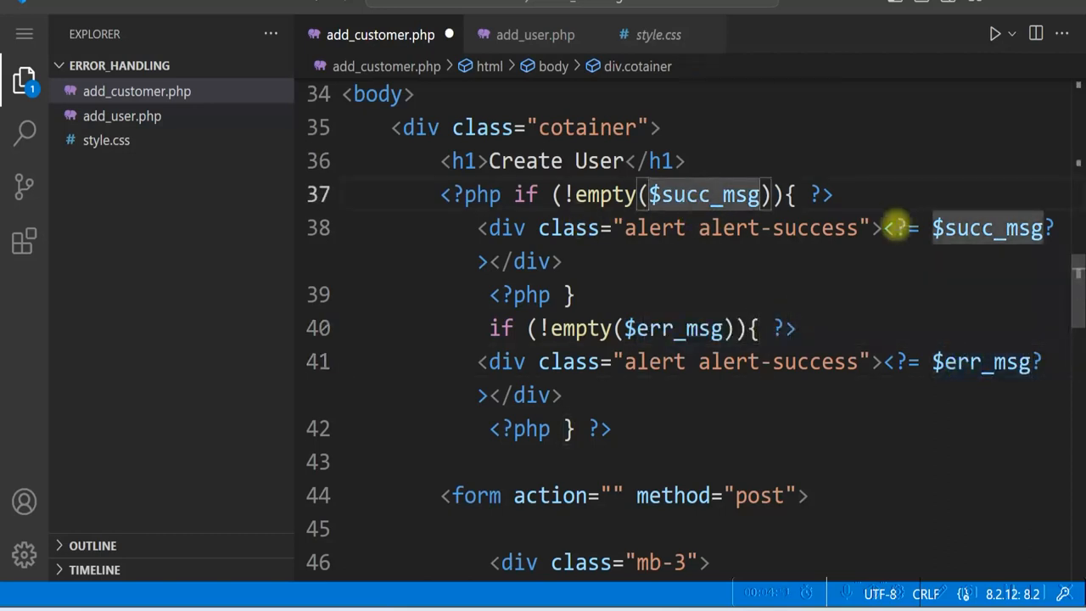
double_click(761, 227)
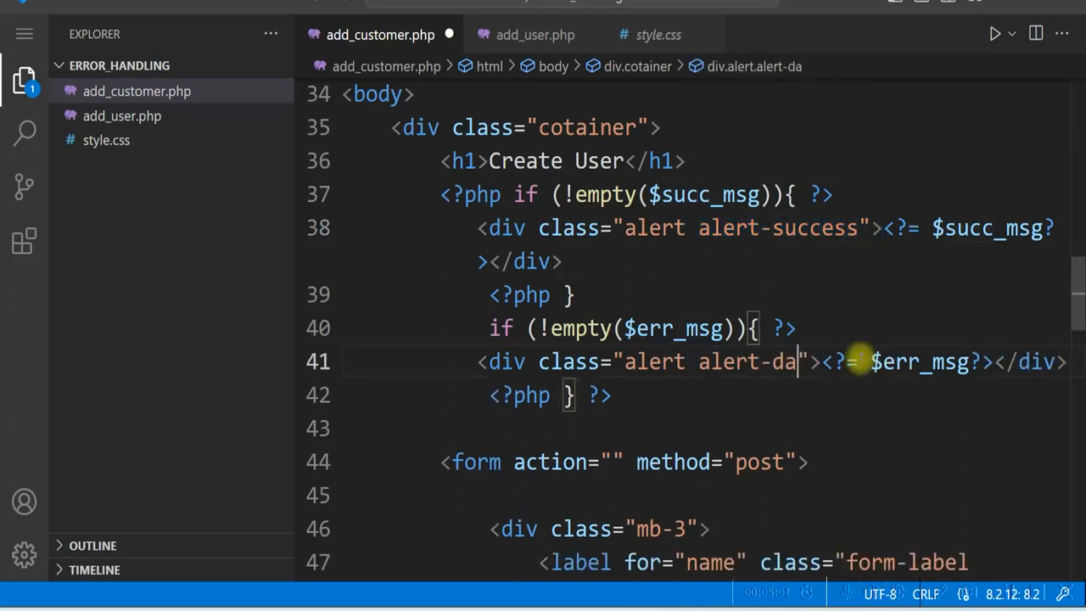
type("nger")
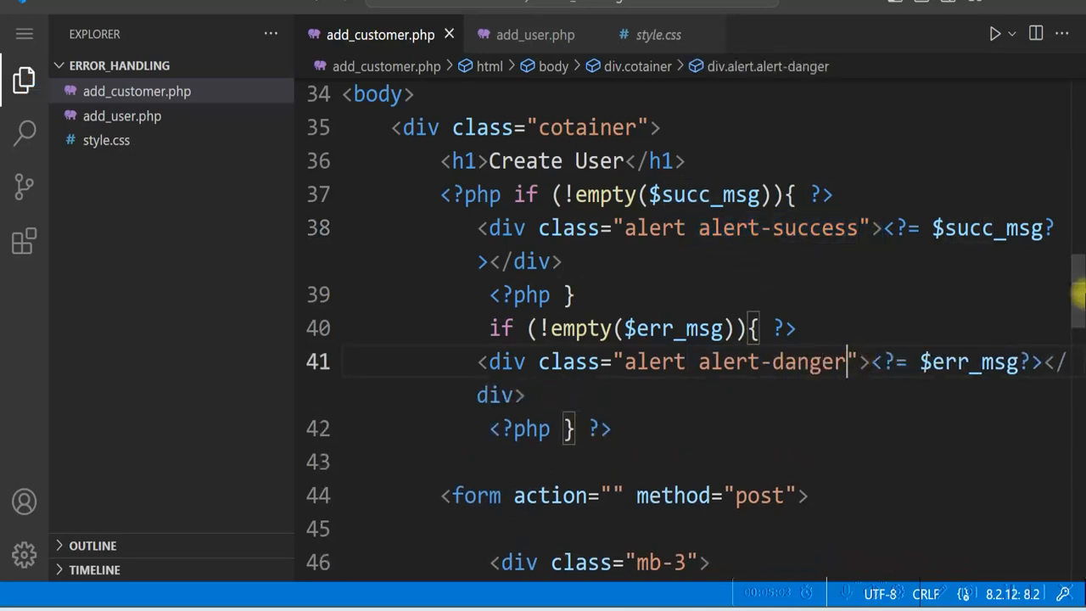
Scroll through add_customer.php to review the try/catch and alert markup.
scroll("up", 3)
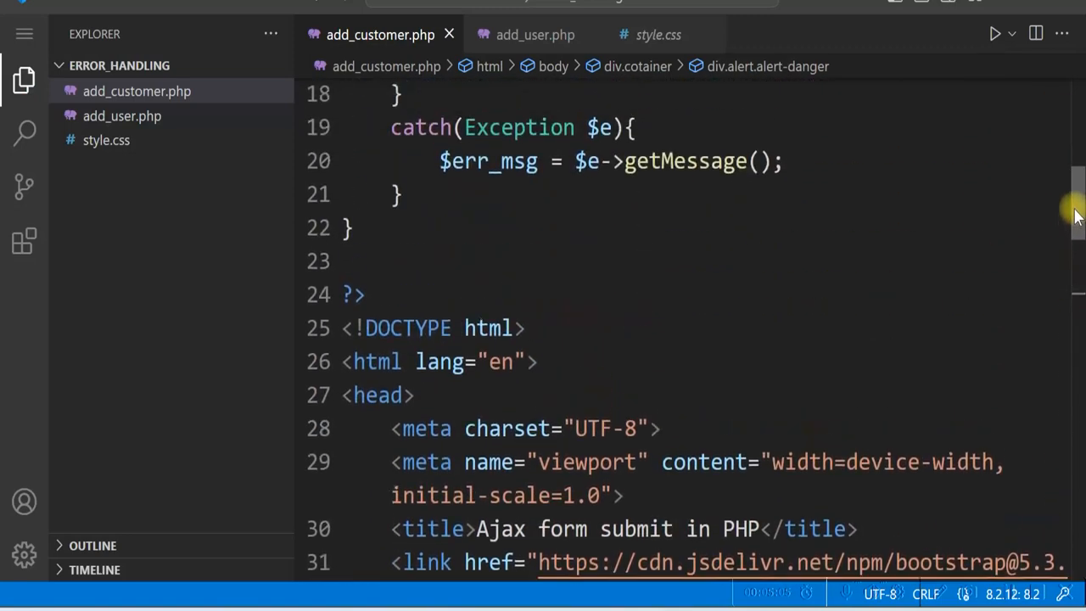
scroll("down", 3)
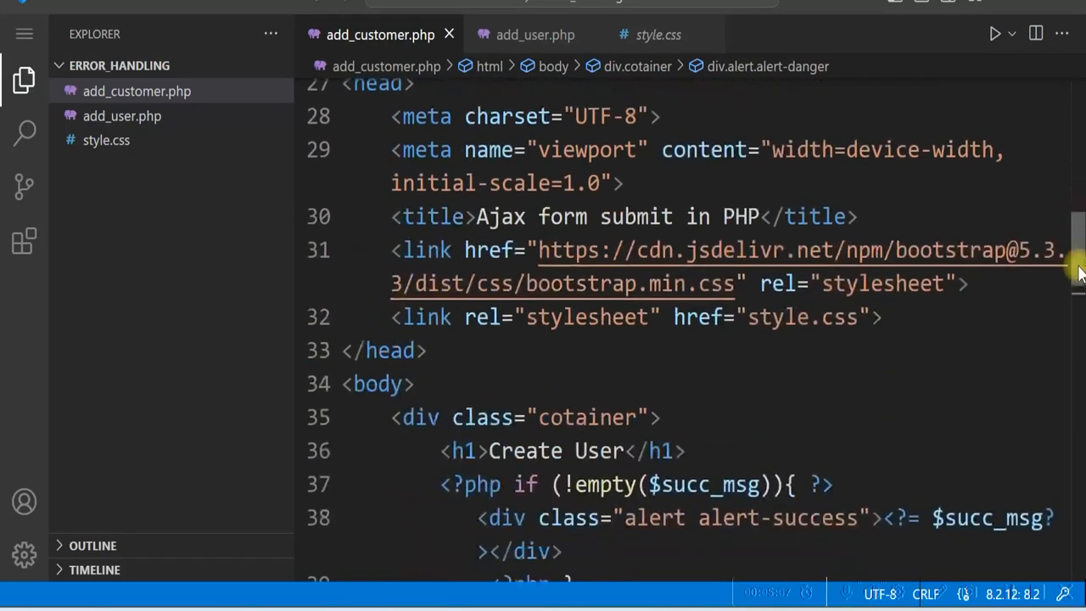
scroll("down", 3)
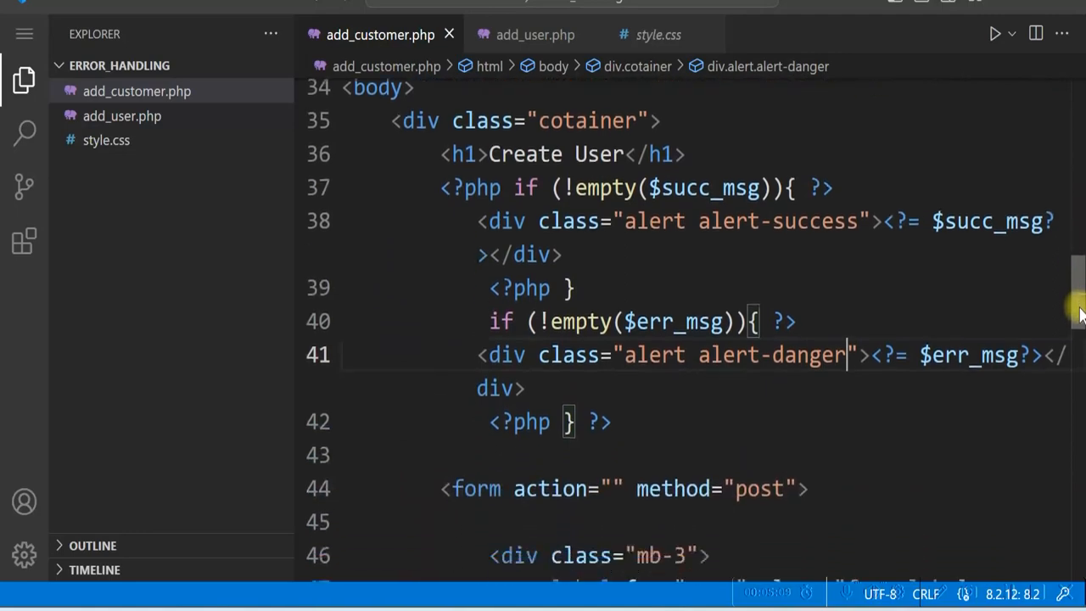
scroll("down", 3)
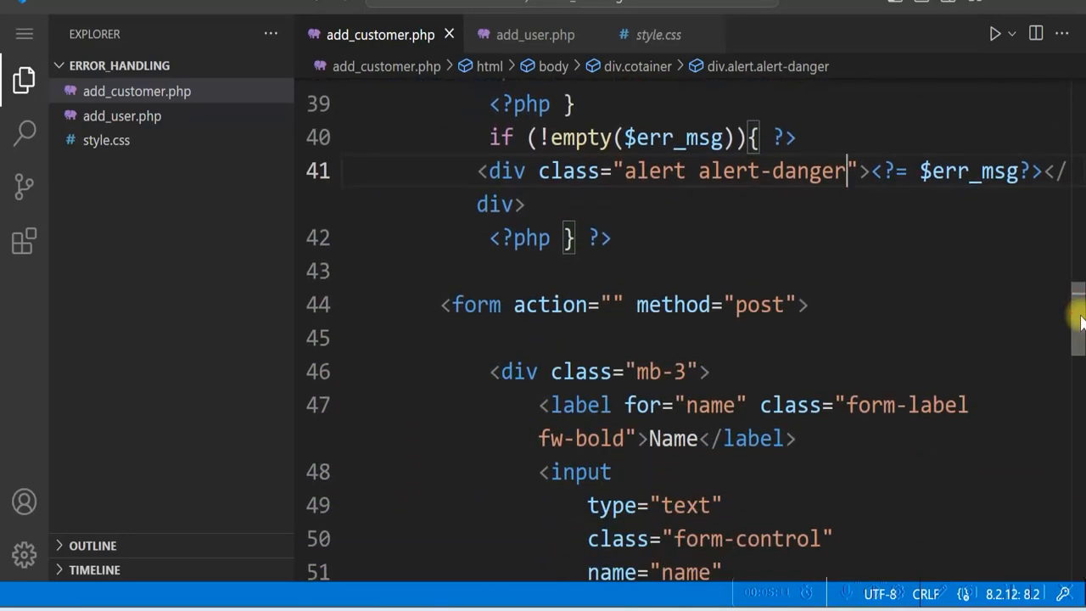
scroll("up", 3)
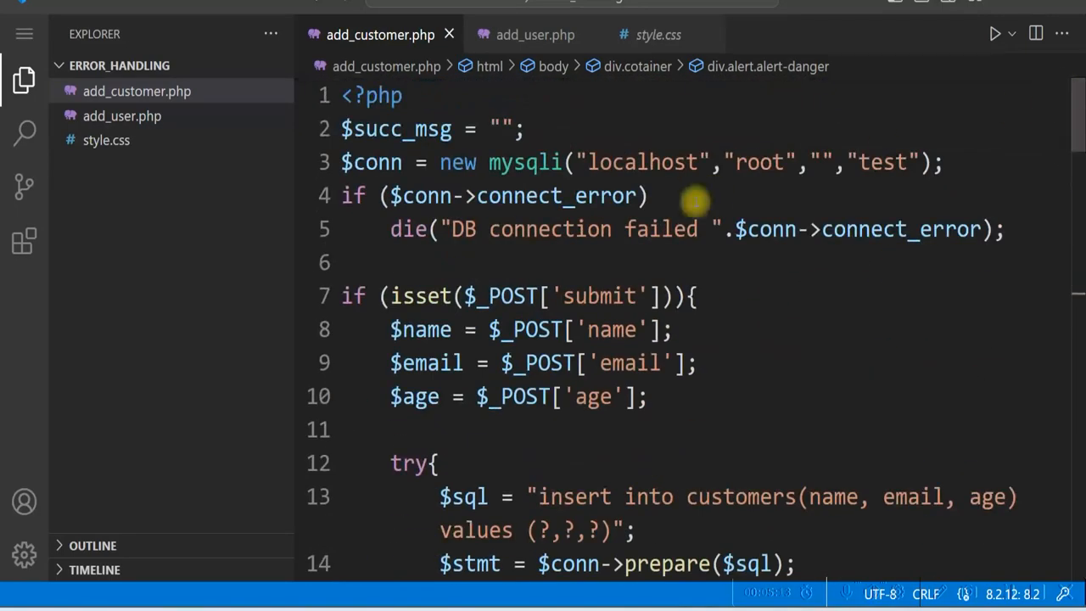
mouse_move(395, 129)
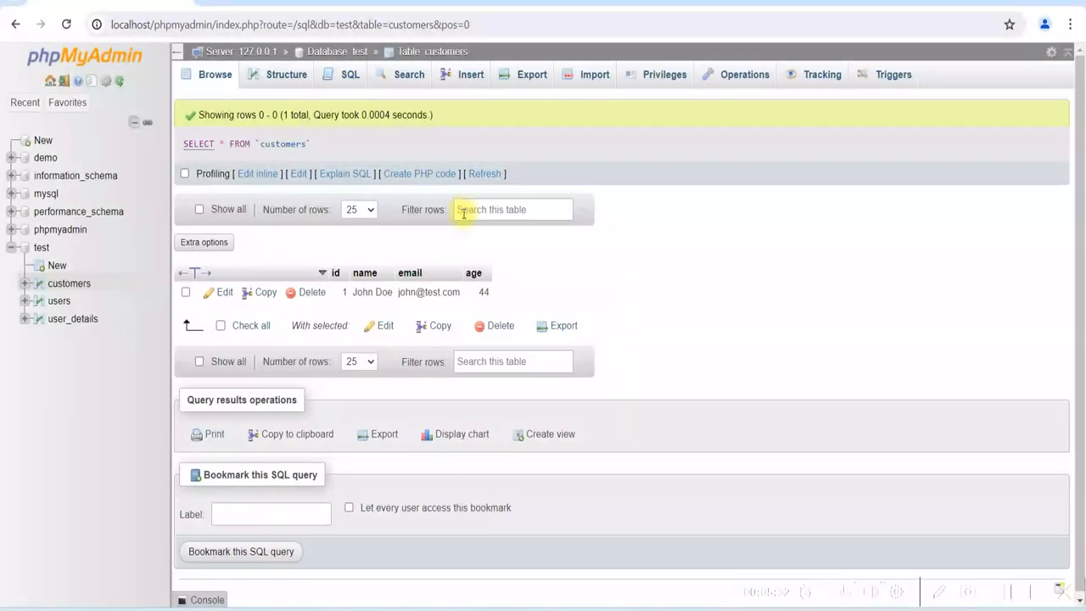
double_click(428, 292)
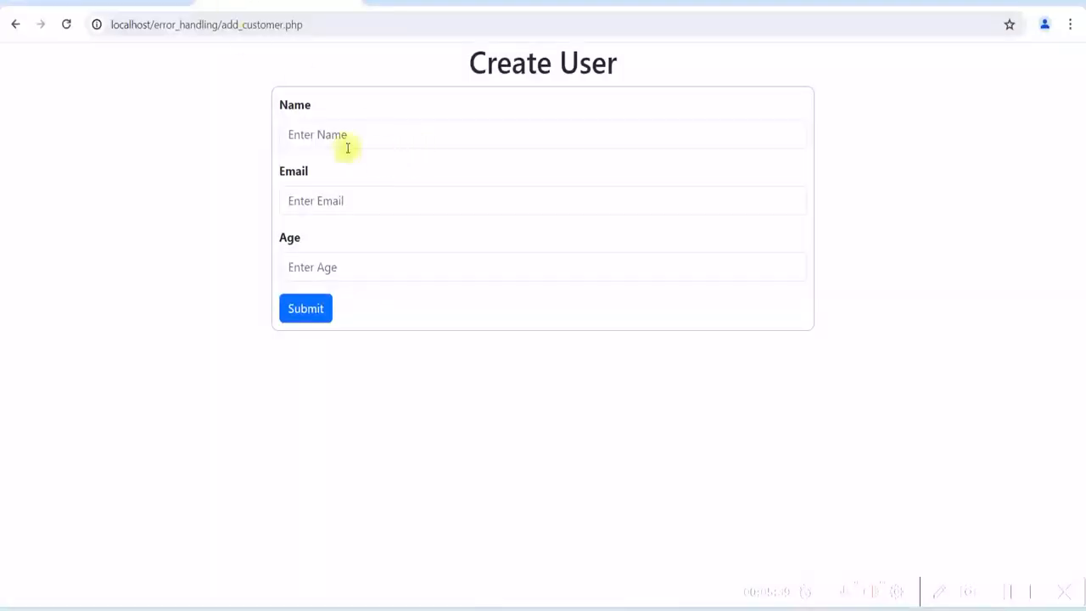
left_click(543, 134)
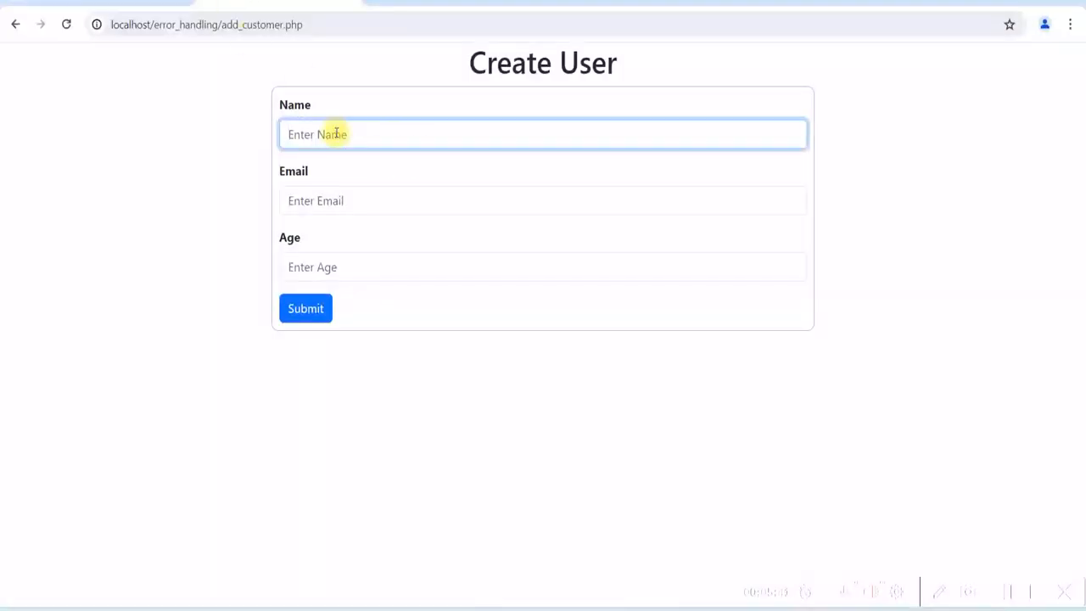
type("Test name")
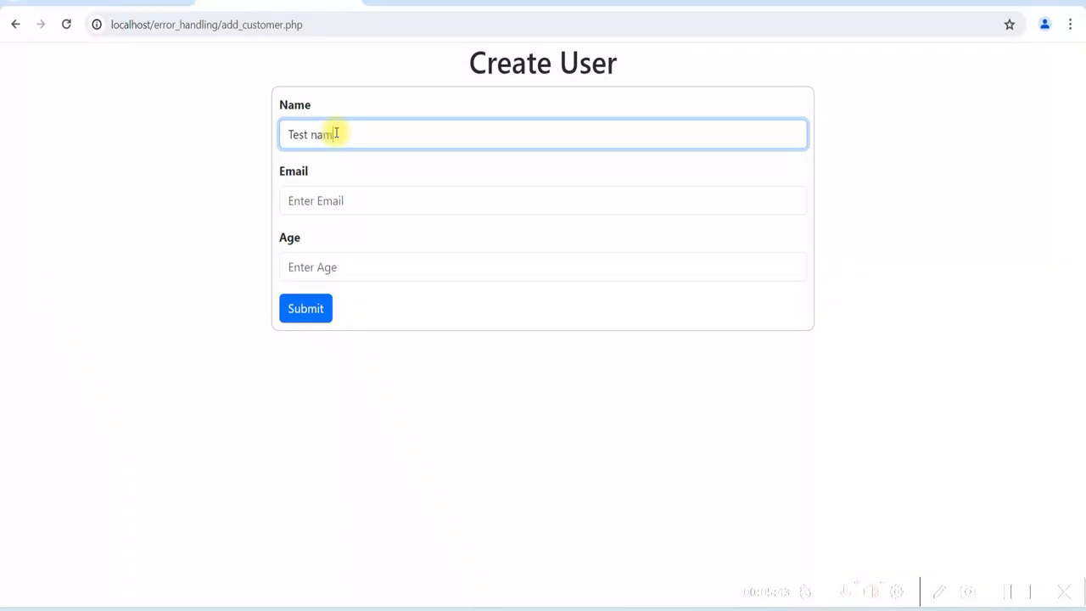
type("john@test.com")
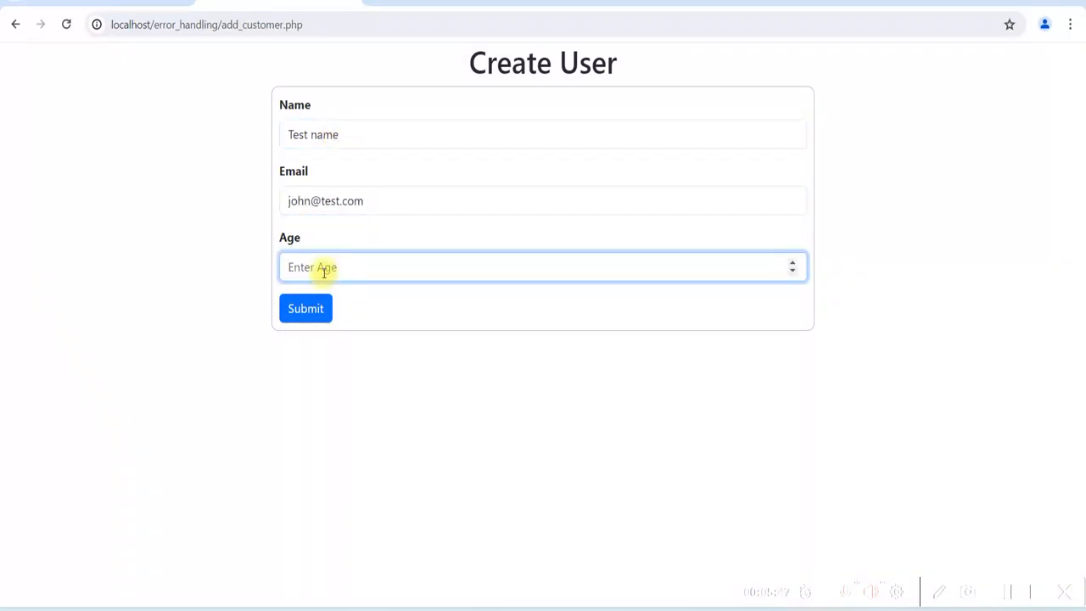
type("33")
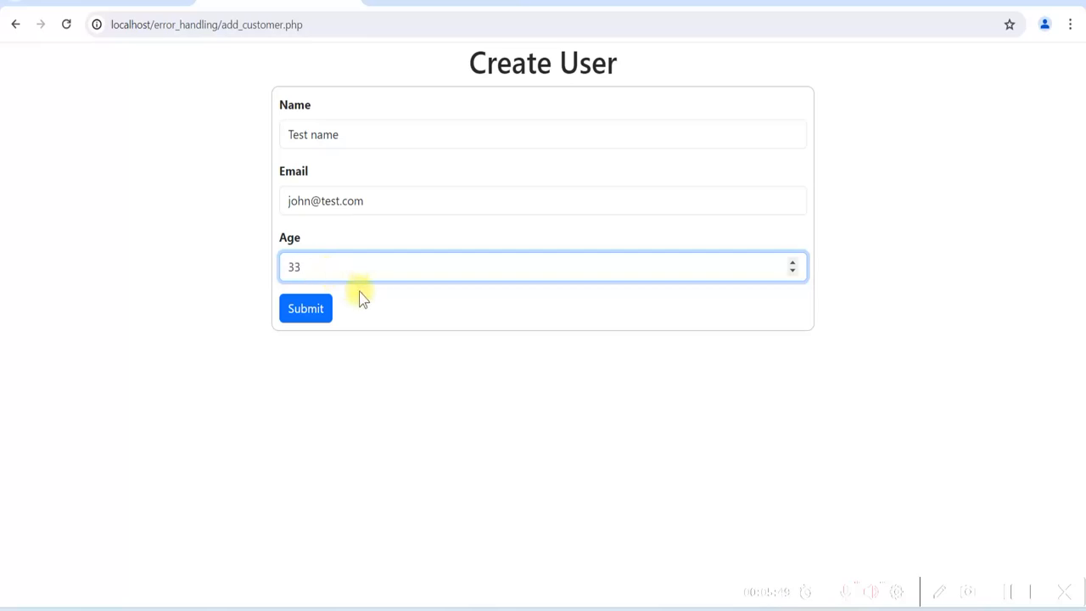
left_click(305, 309)
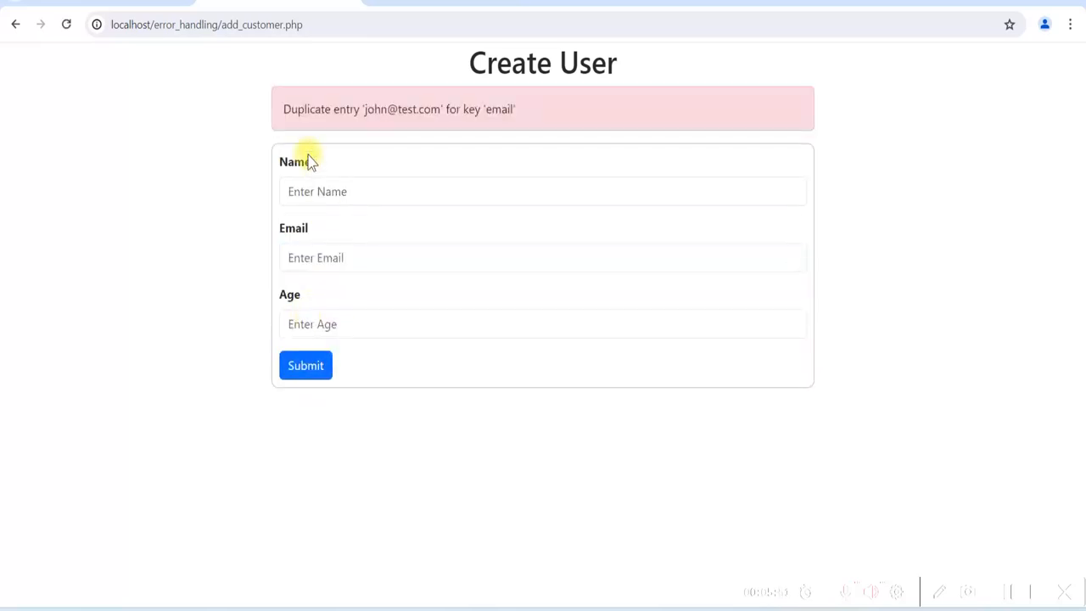
double_click(309, 109)
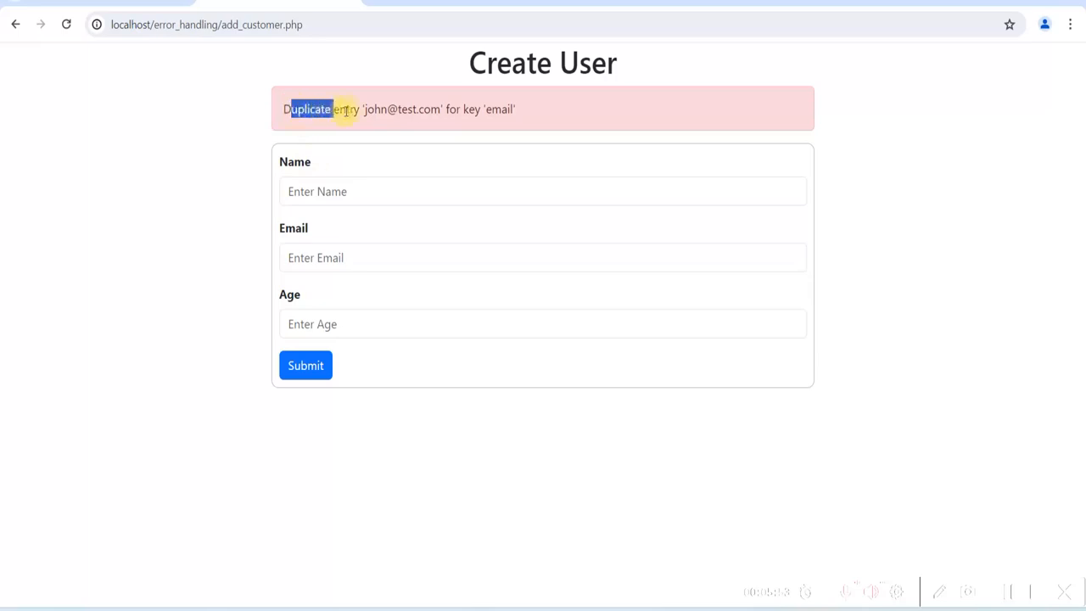
mouse_move(368, 416)
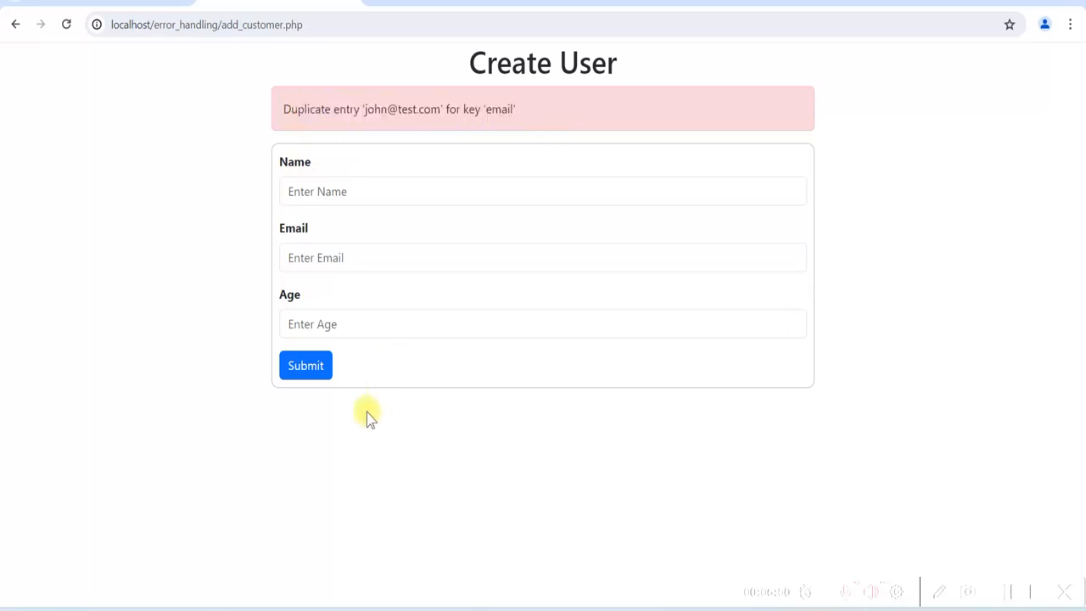
mouse_move(363, 248)
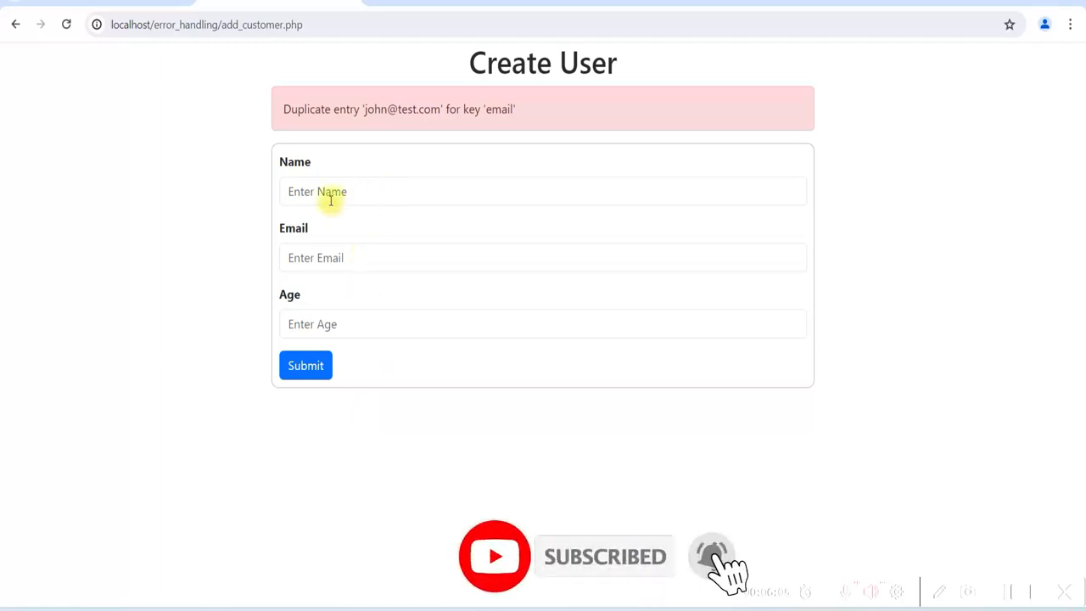
mouse_move(319, 258)
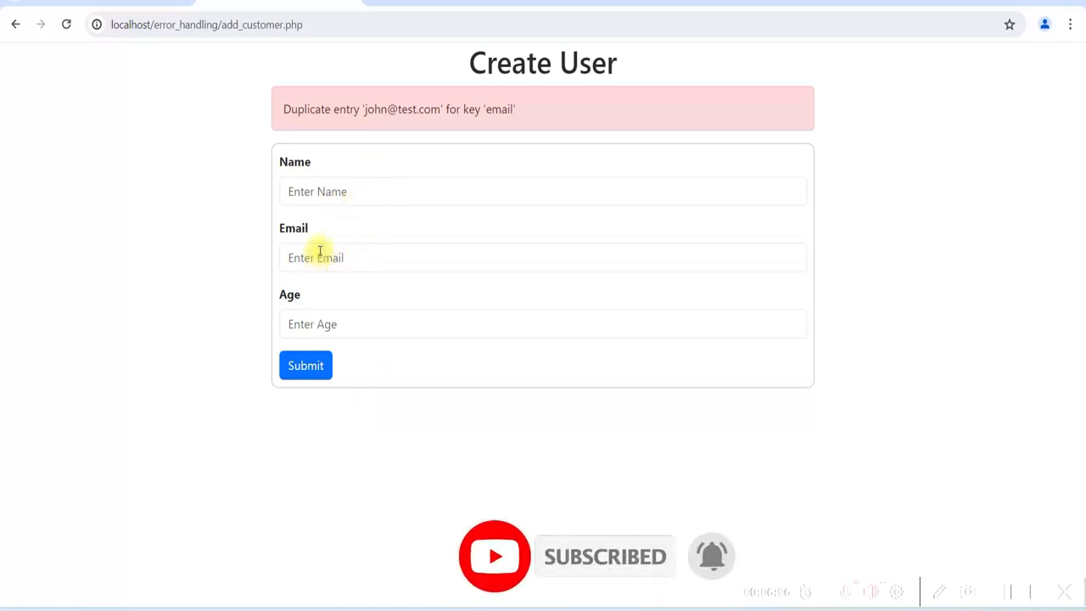
mouse_move(333, 350)
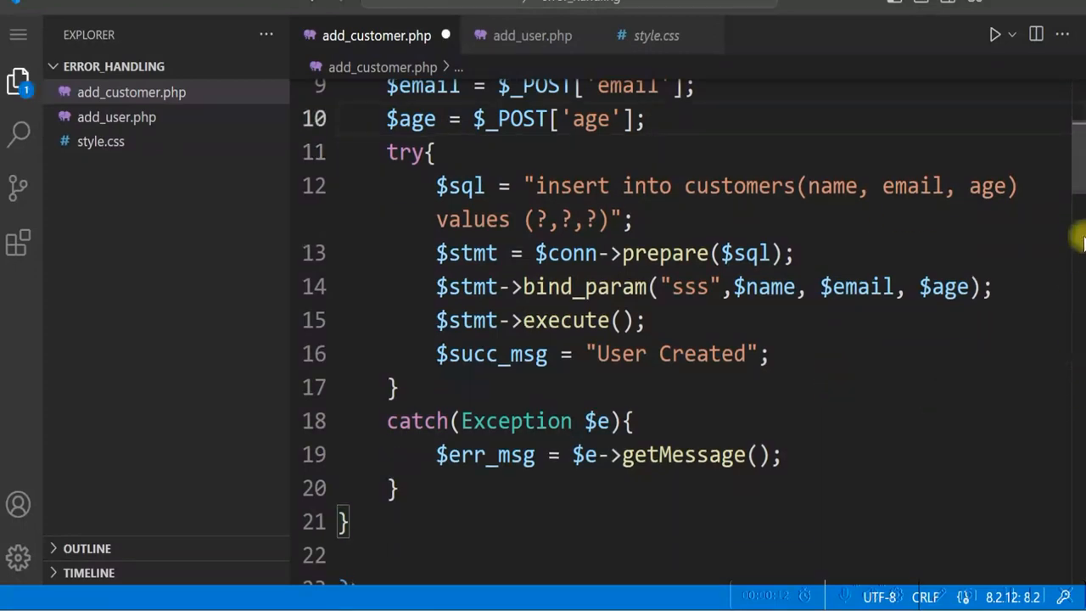
Add if ($age > 30) throw new Exception("Age should be <= 30") above the insert query.
scroll("up", 3)
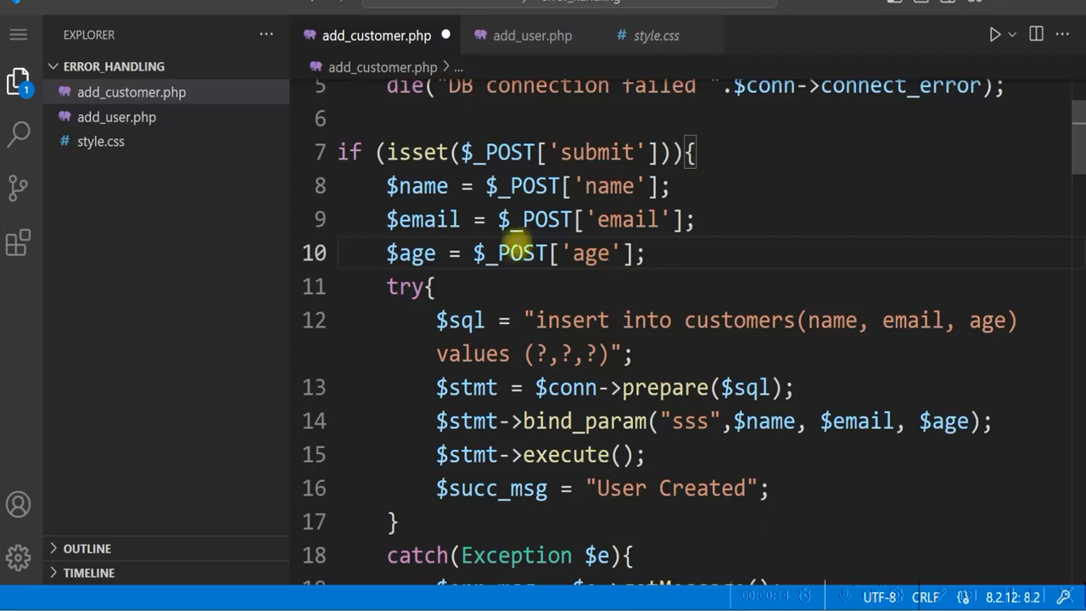
triple_click(509, 253)
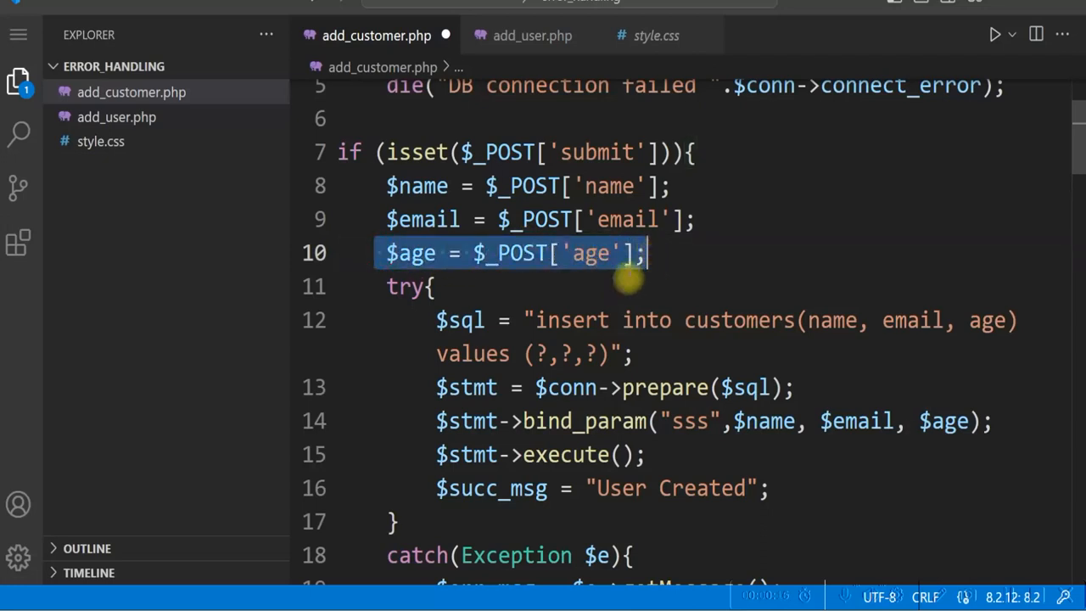
left_click(432, 285)
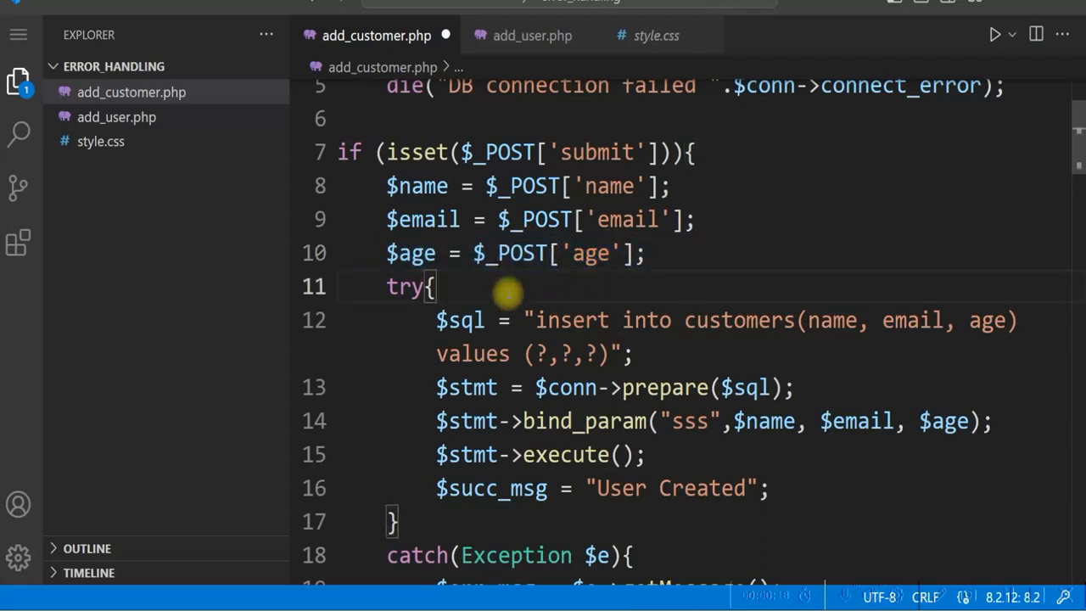
type("if")
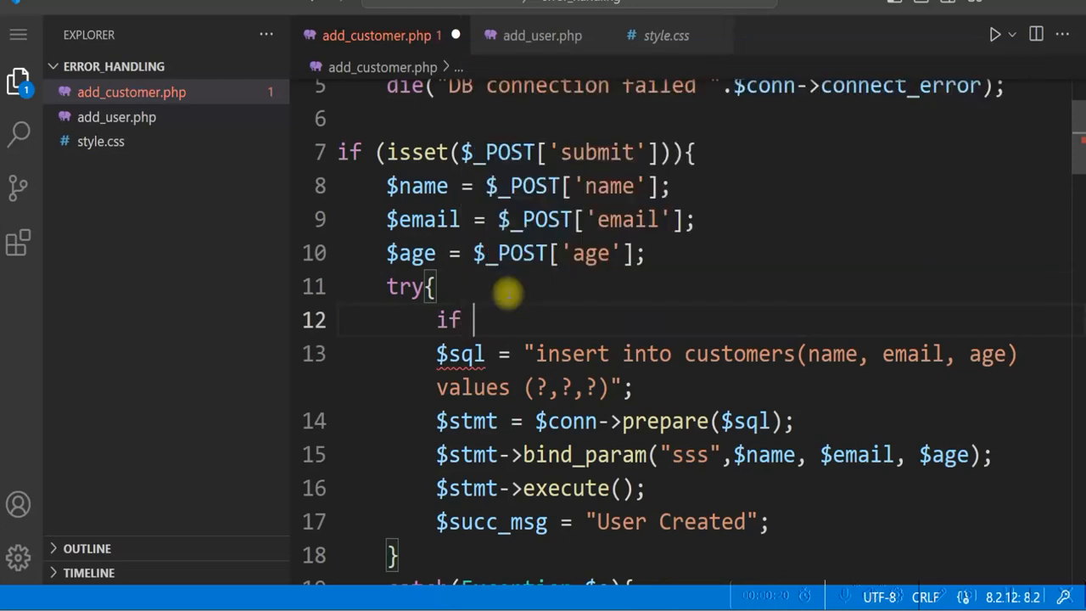
type("($a")
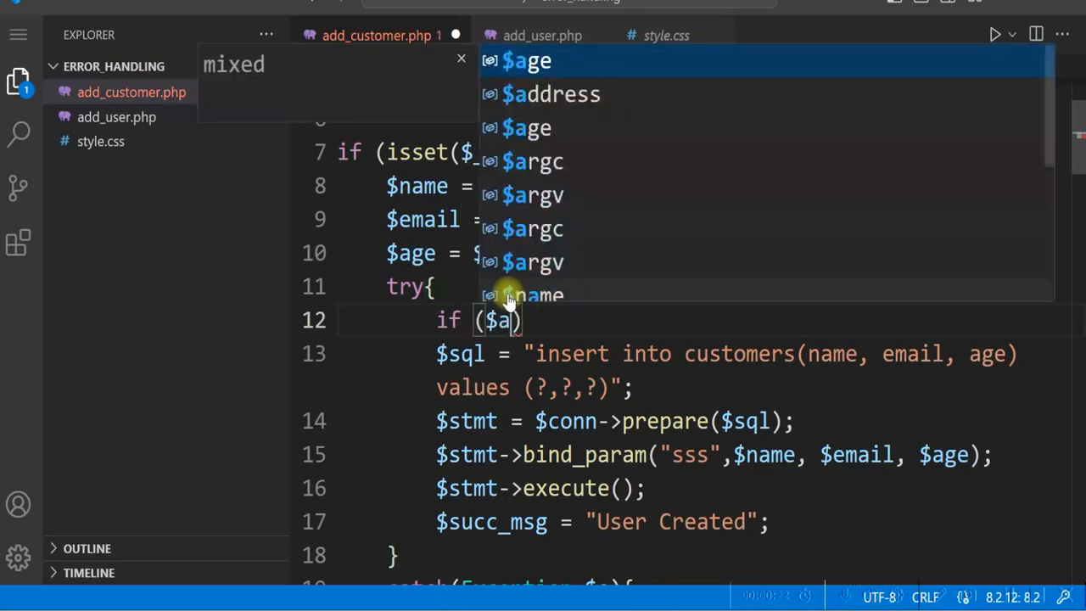
type("ge >")
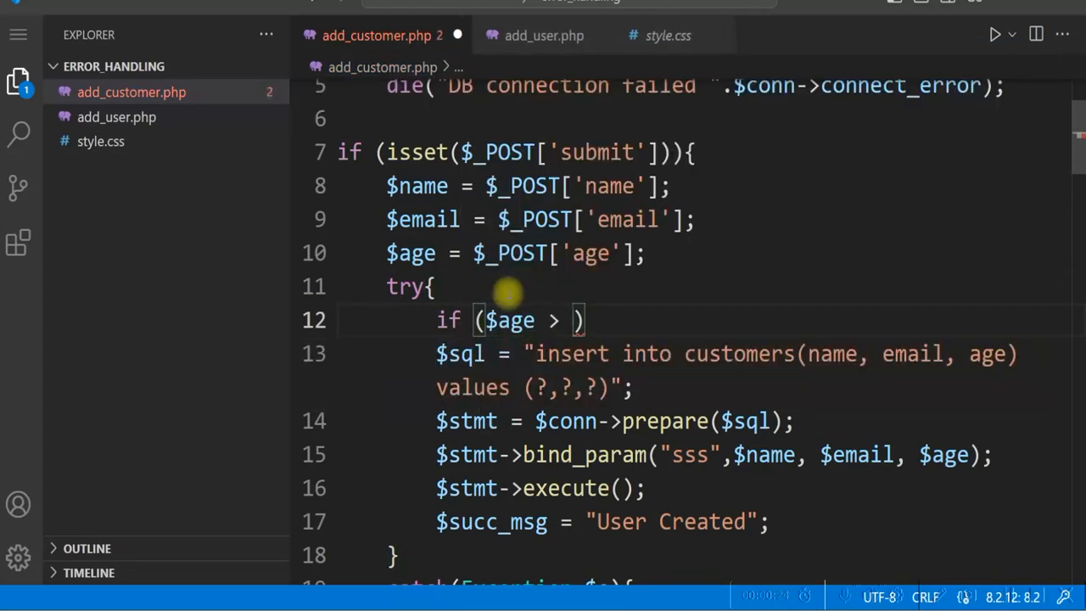
type("30")
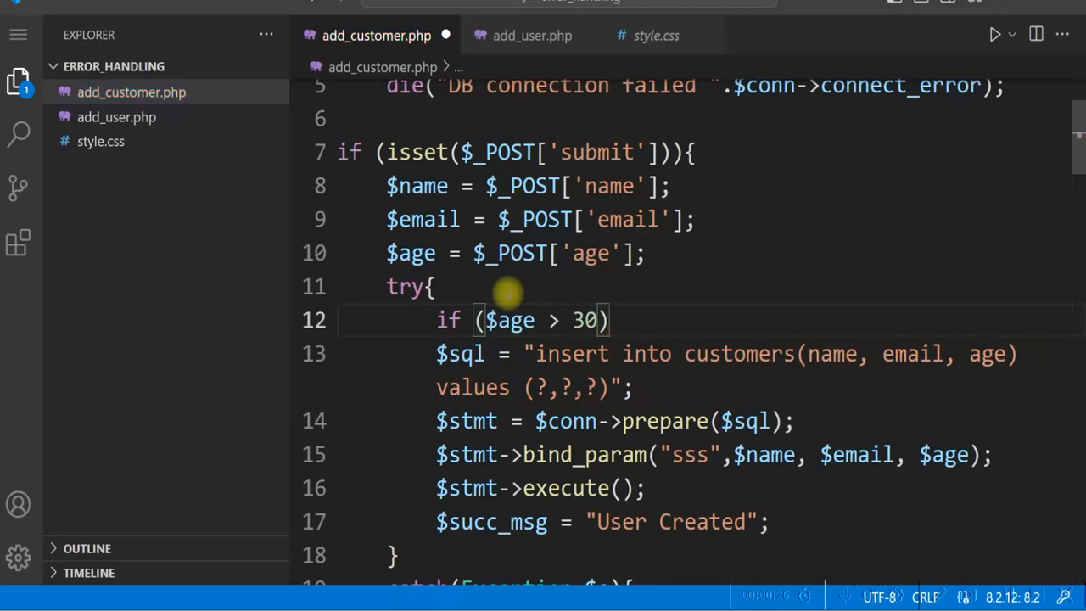
type("throw new Exception(\"Age should be <= 30\");")
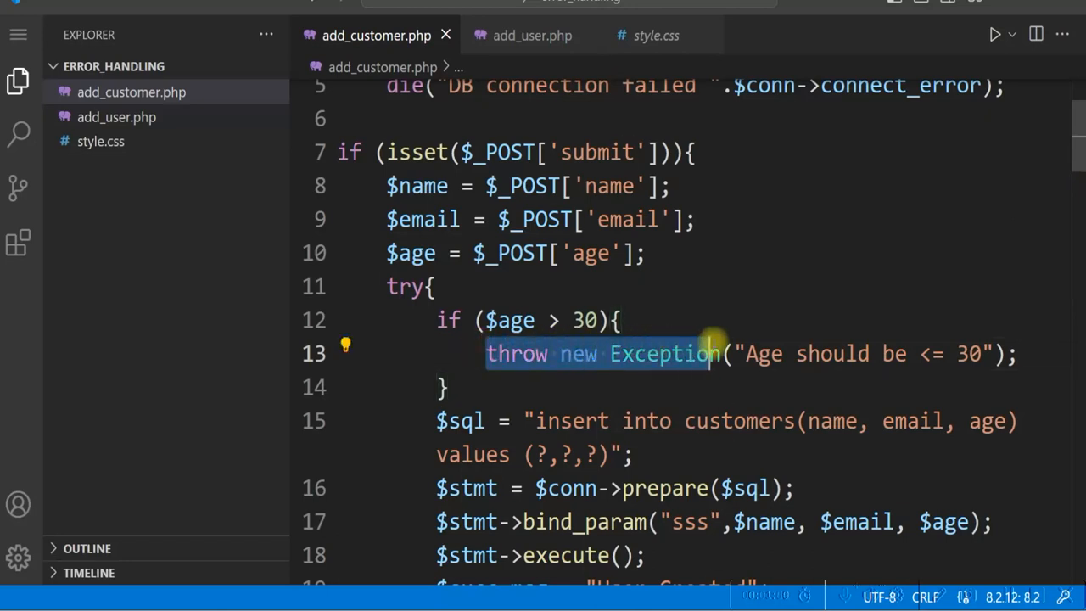
scroll("down", 3)
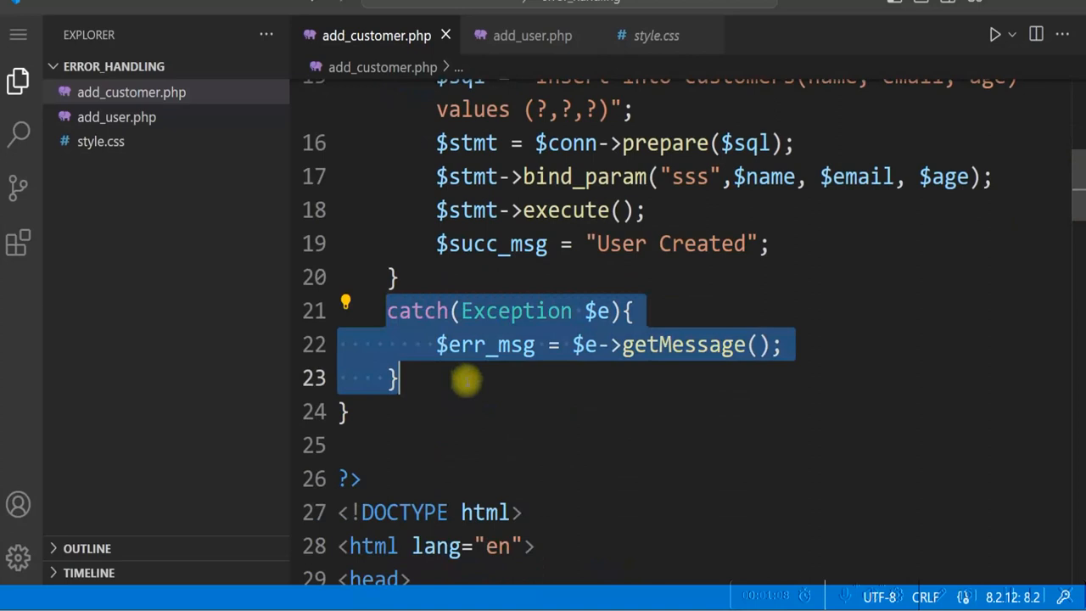
scroll("up", 3)
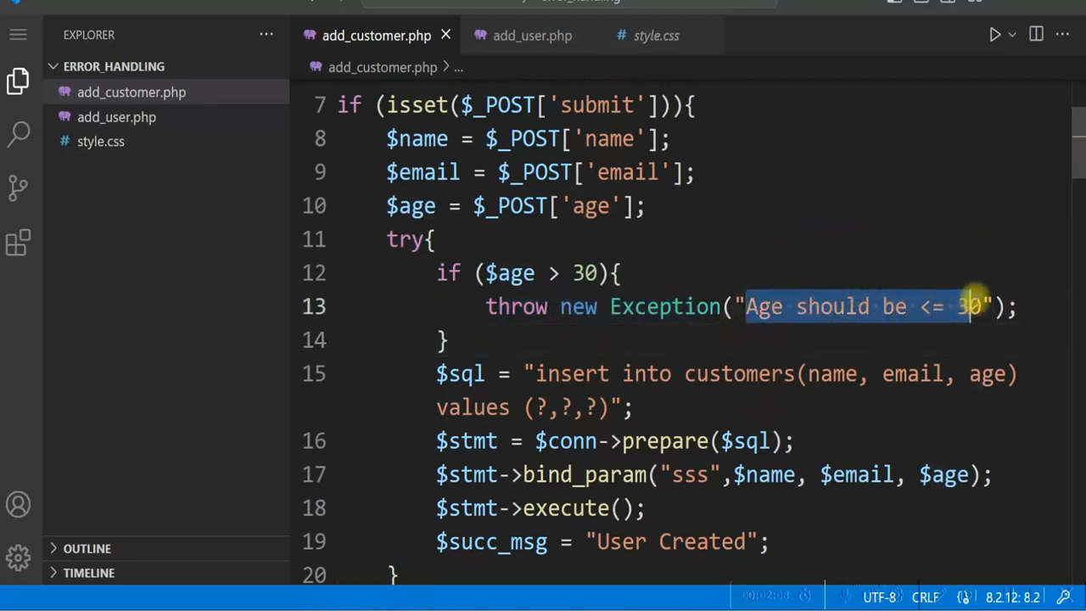
scroll("down", 3)
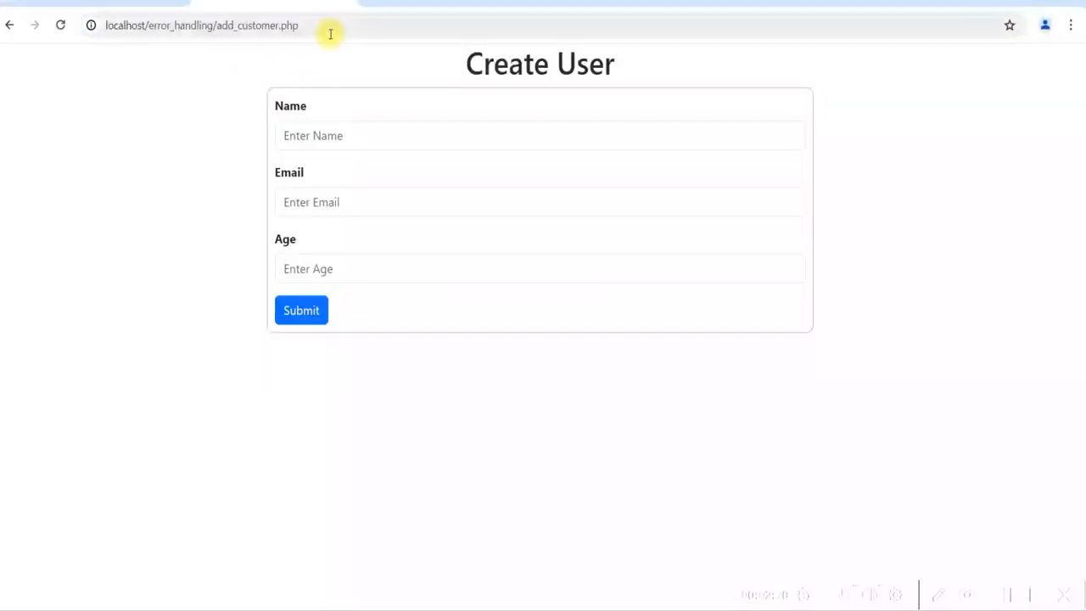
Submit a user with age 35 and get the "Age should be <= 30" alert.
left_click(540, 135)
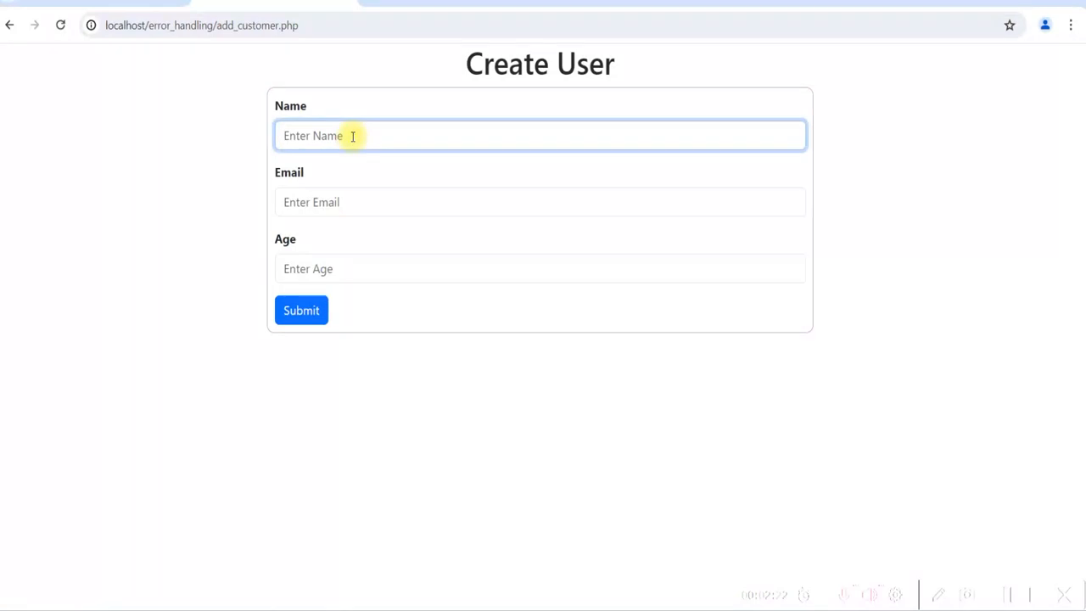
type("John")
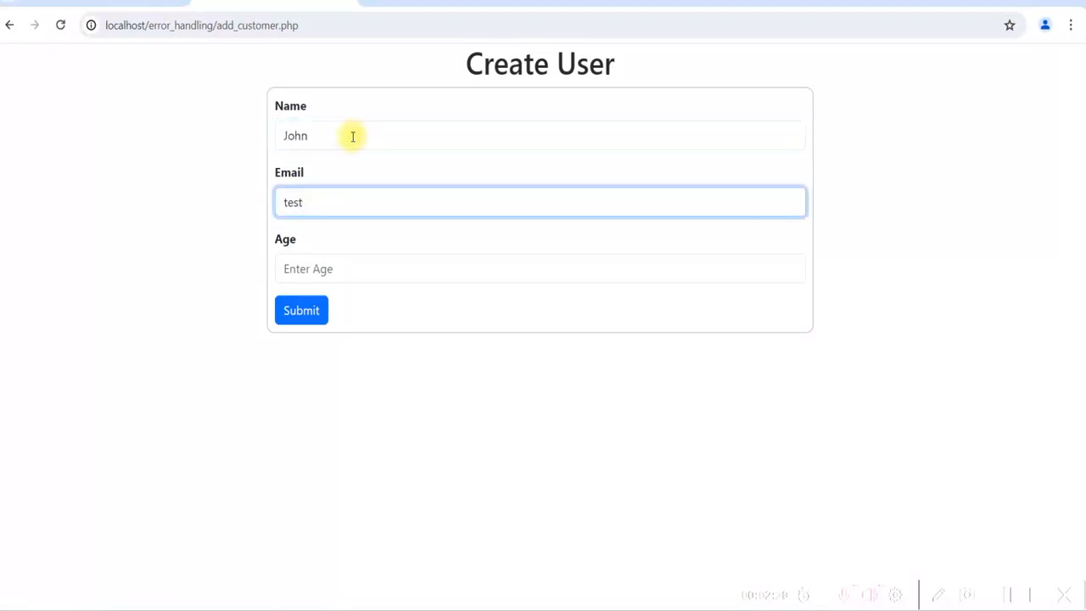
type("@te")
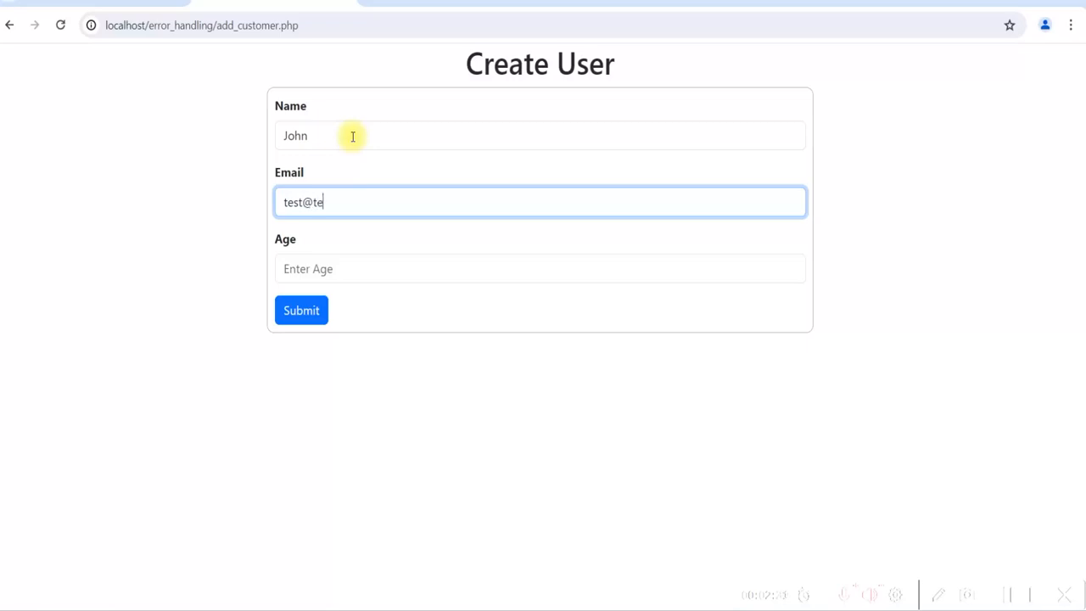
type("st.com")
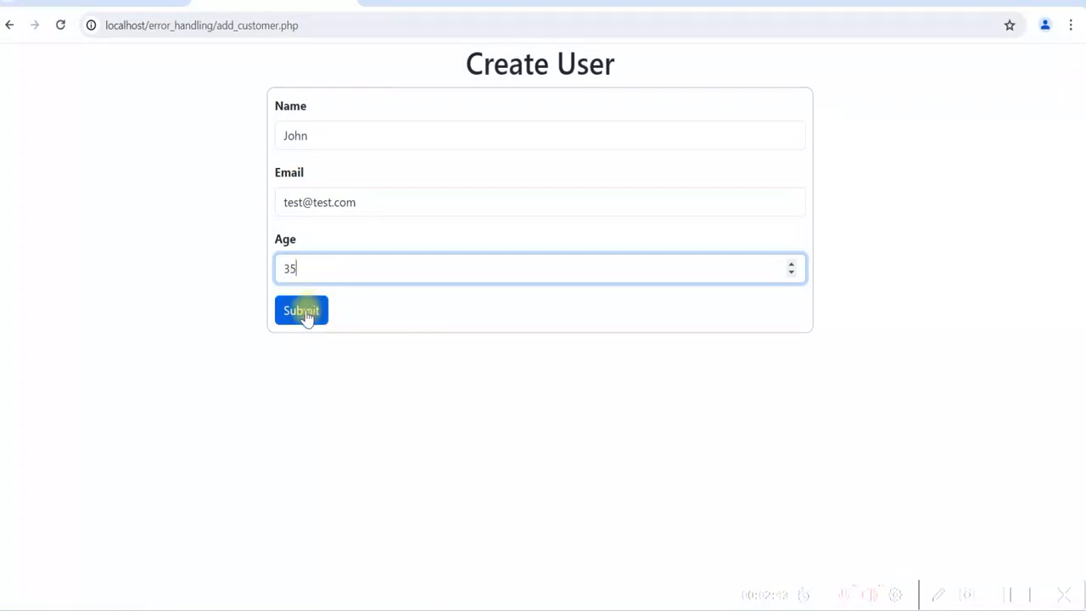
left_click(302, 310)
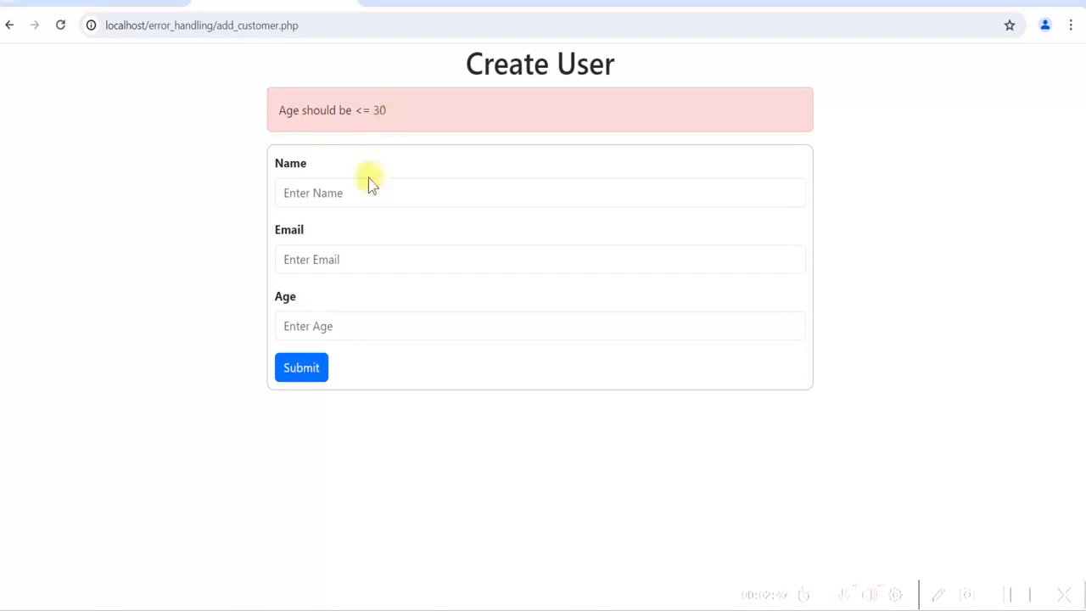
left_click(540, 258)
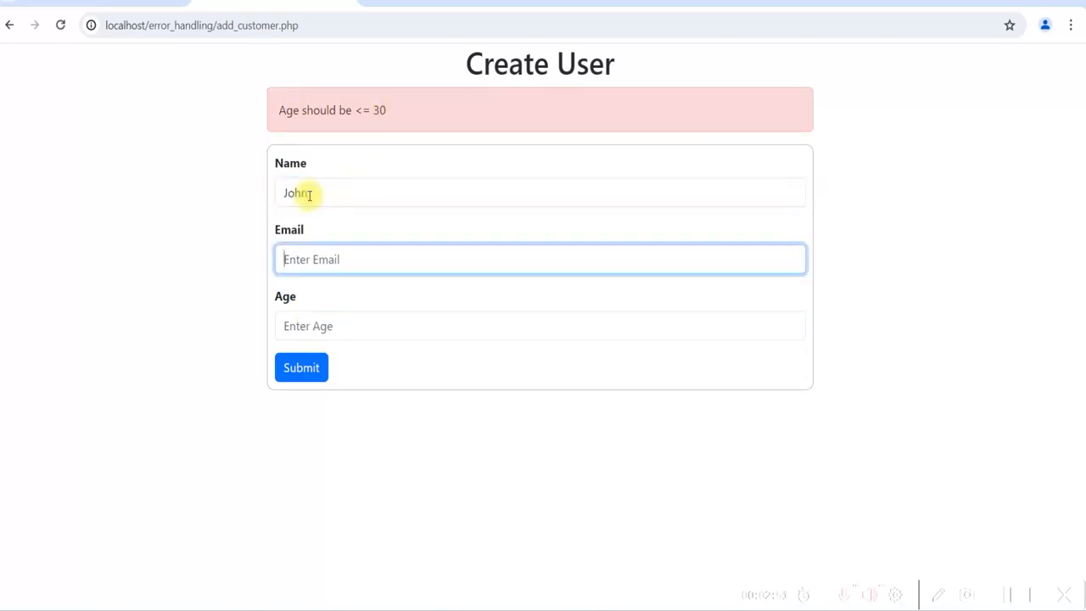
type("test@test.com")
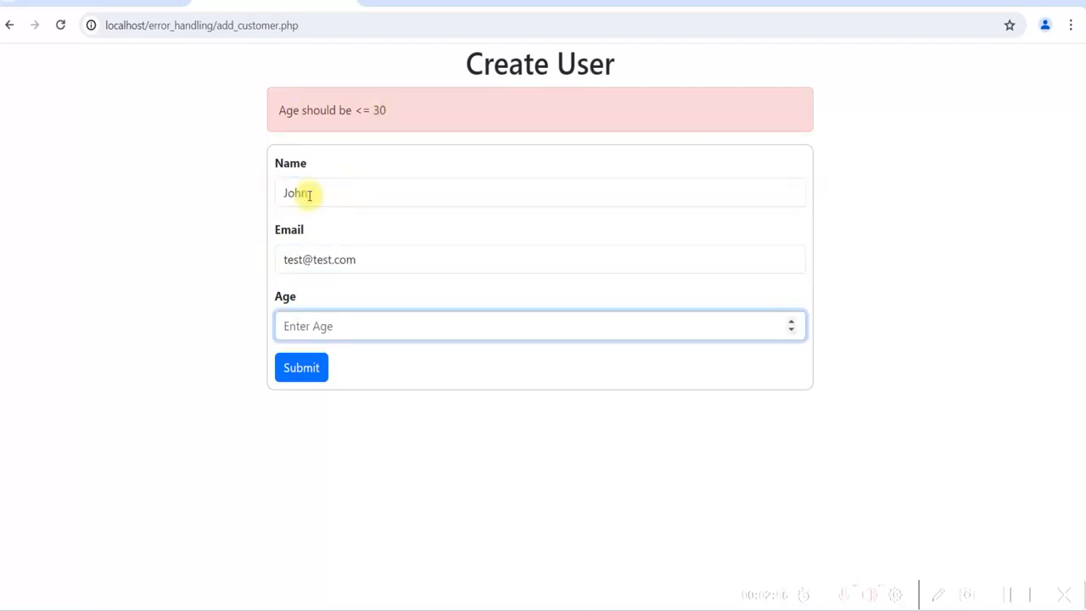
type("28")
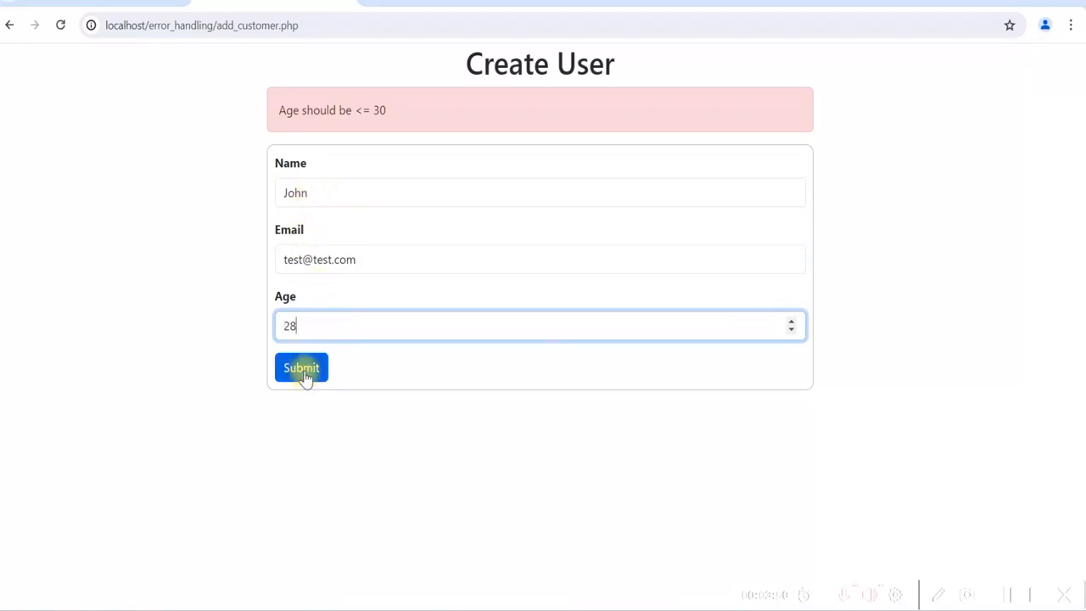
left_click(303, 367)
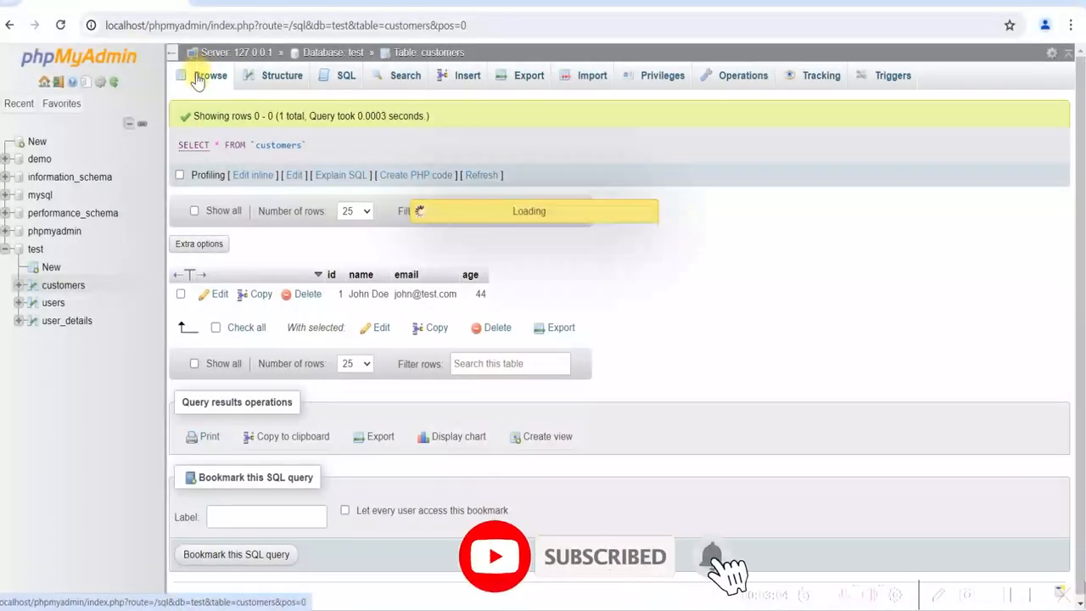
left_click(210, 74)
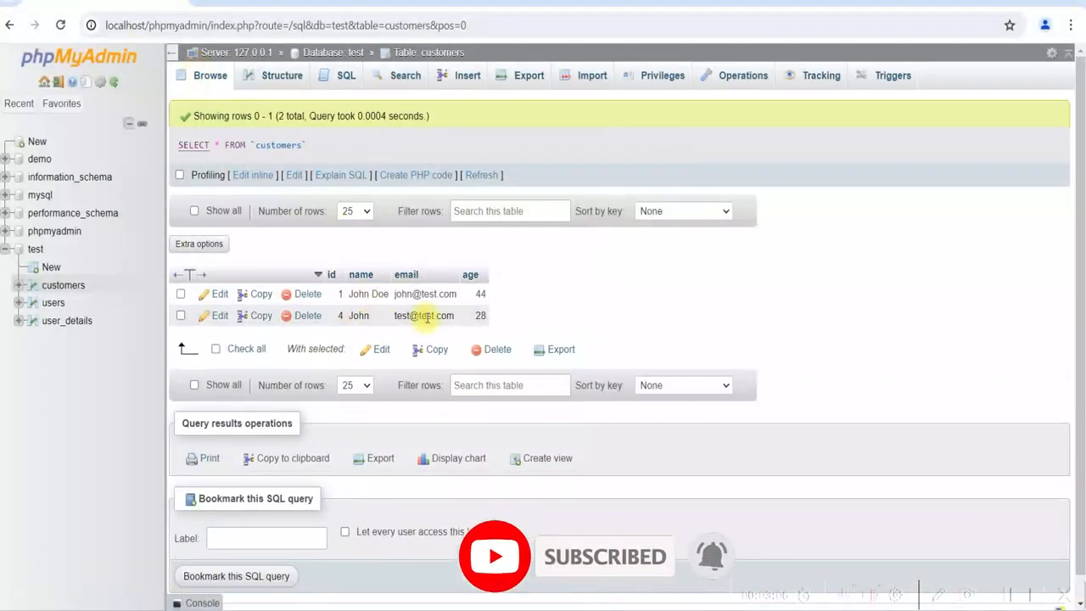